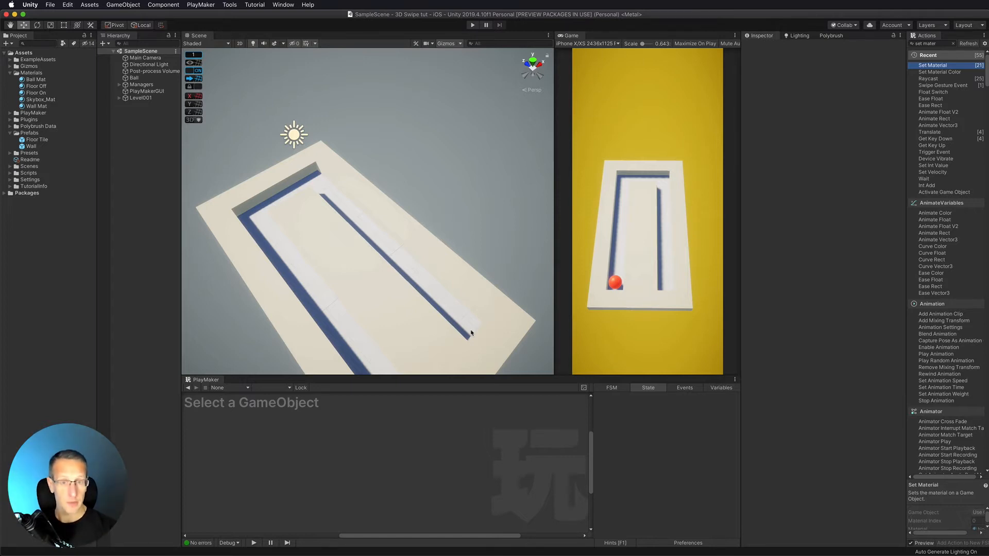
mouse_move(323, 209)
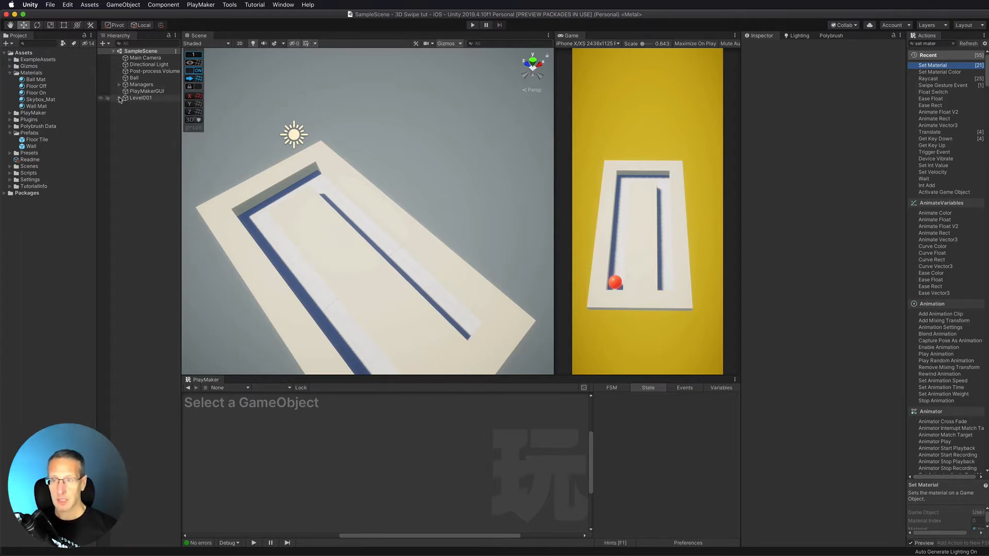
Review the floor tiles' state machines under the level in the Hierarchy
left_click(124, 111)
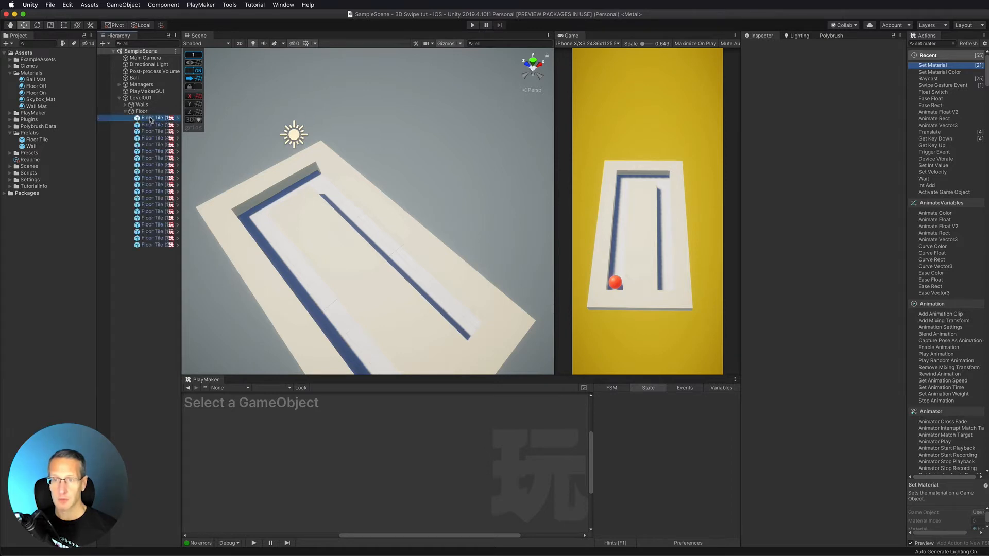
left_click(154, 137)
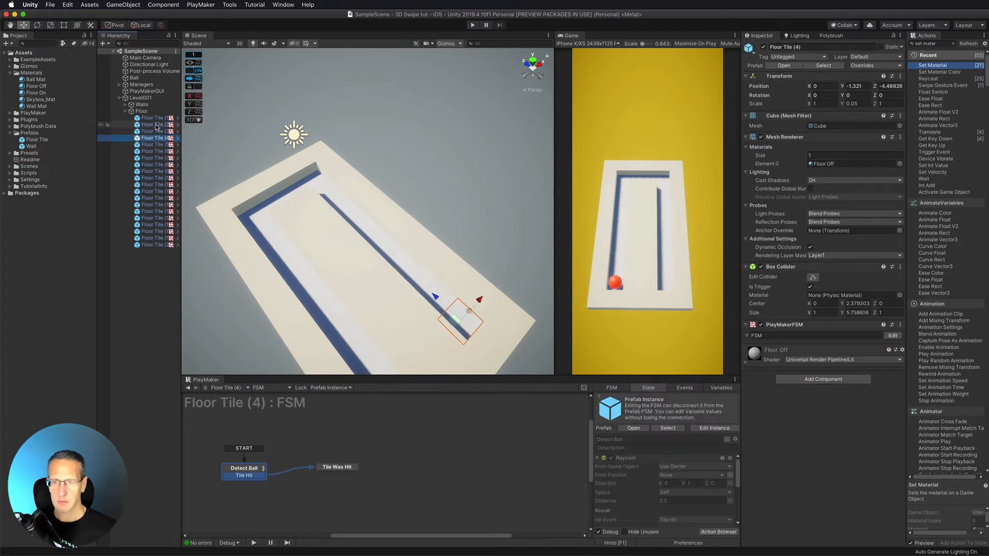
left_click(151, 165)
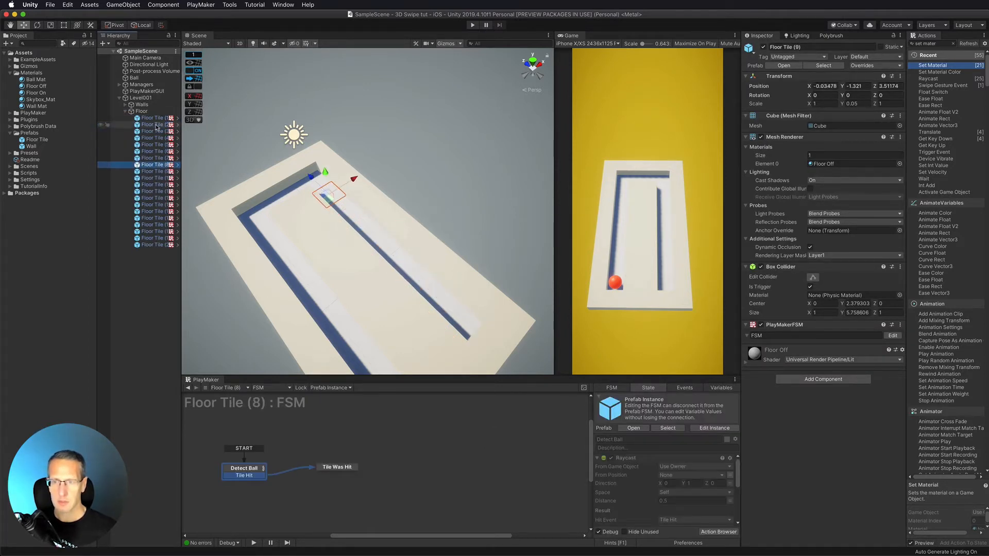
left_click(153, 204)
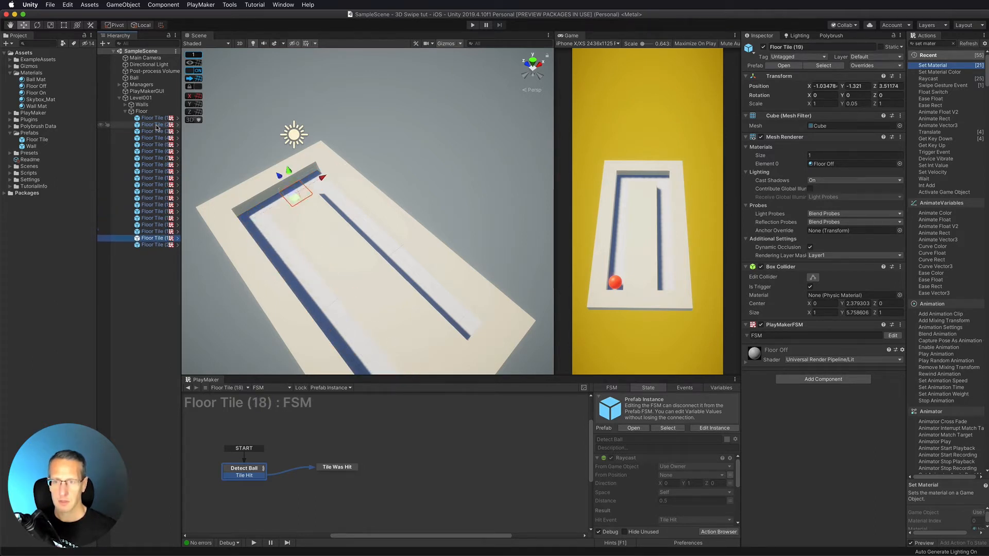
left_click(154, 246)
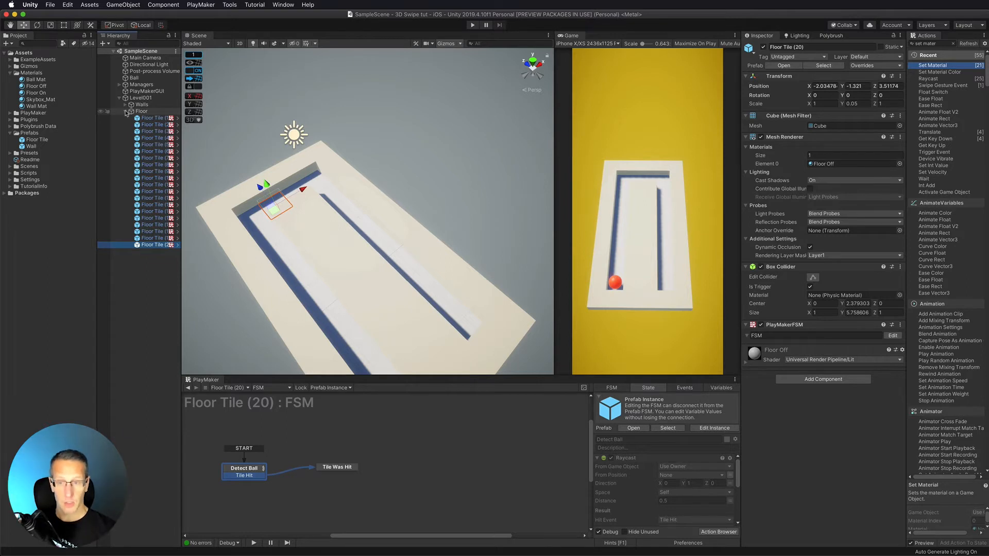
left_click(126, 111)
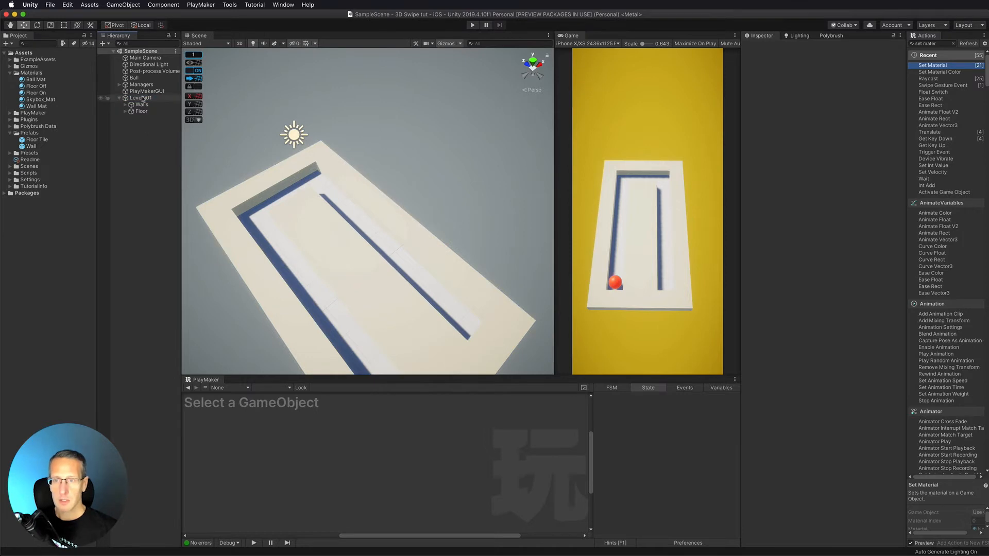
Add an Int global variable named 'Level Tile Count' in PlayMaker's Global Variables
left_click(200, 4)
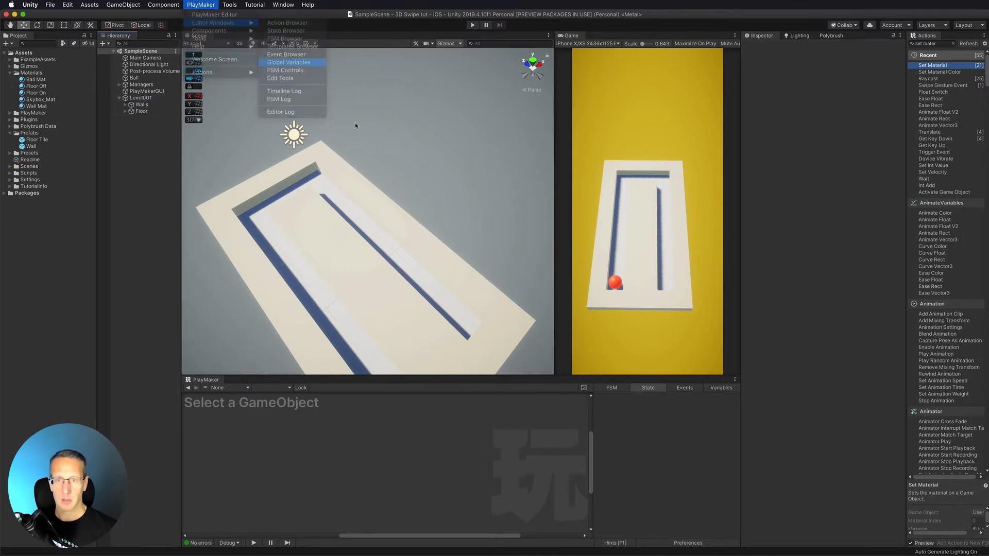
left_click(289, 61)
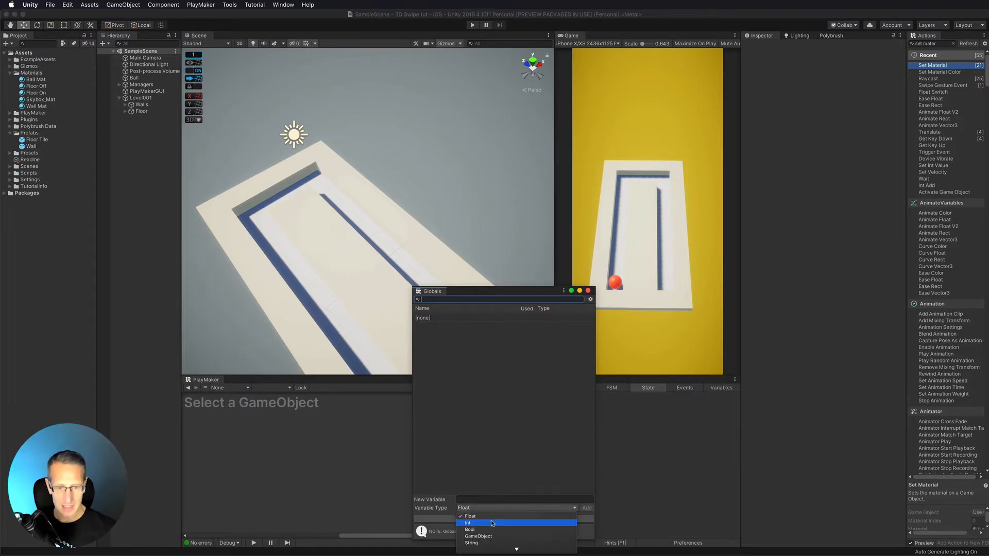
left_click(469, 523)
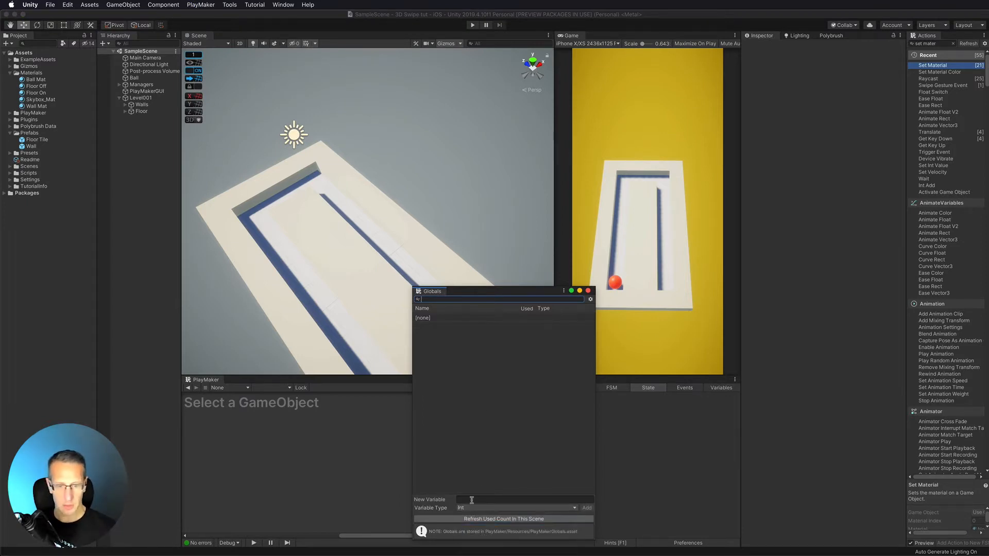
left_click(524, 499)
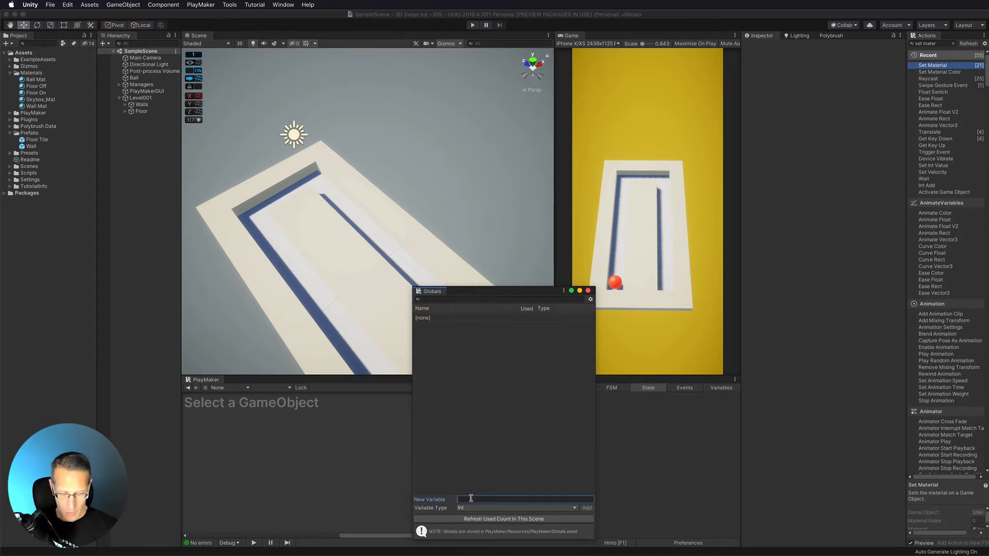
type("Level Tile C")
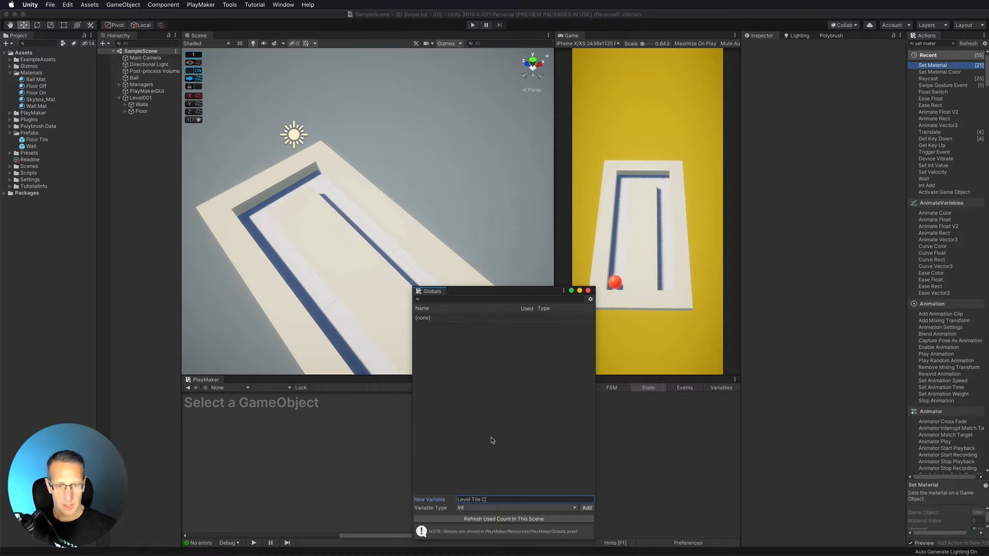
type("ount")
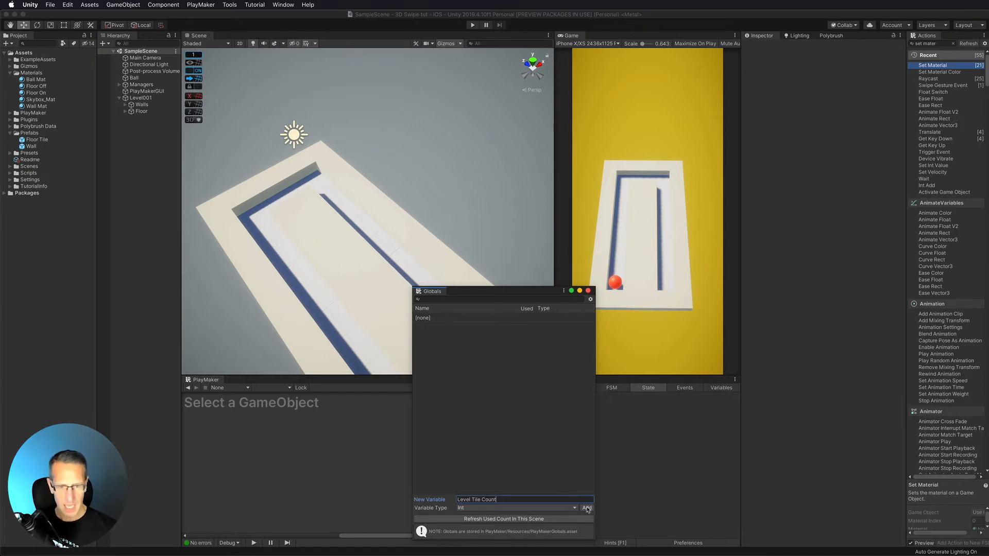
left_click(586, 508)
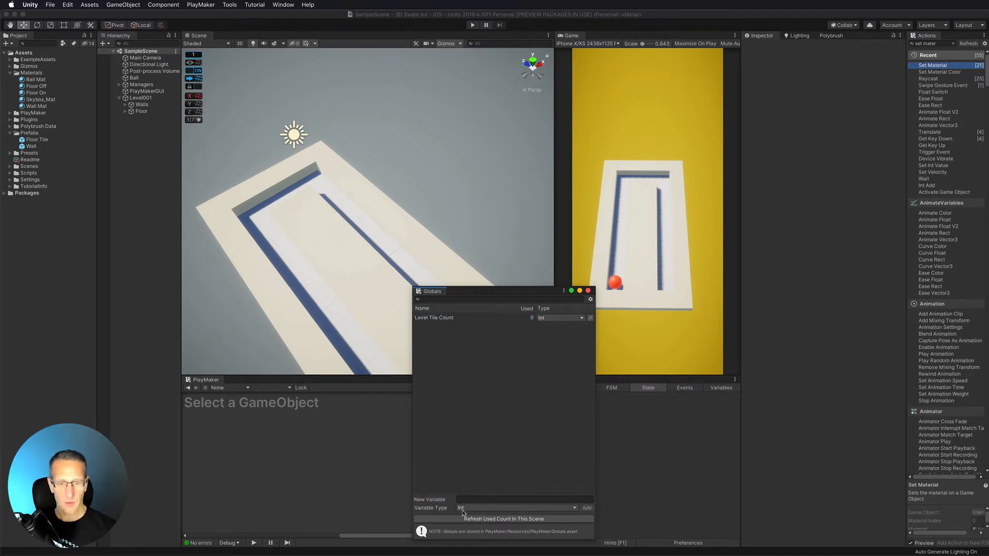
Add a second Int global variable named 'Level Tile Hit'
left_click(523, 499)
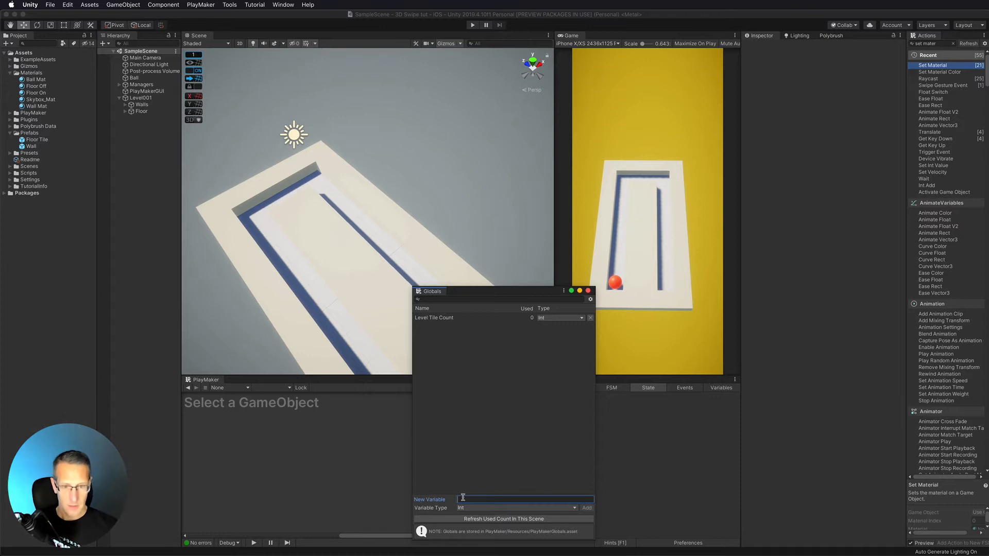
type("Level Tile Hit")
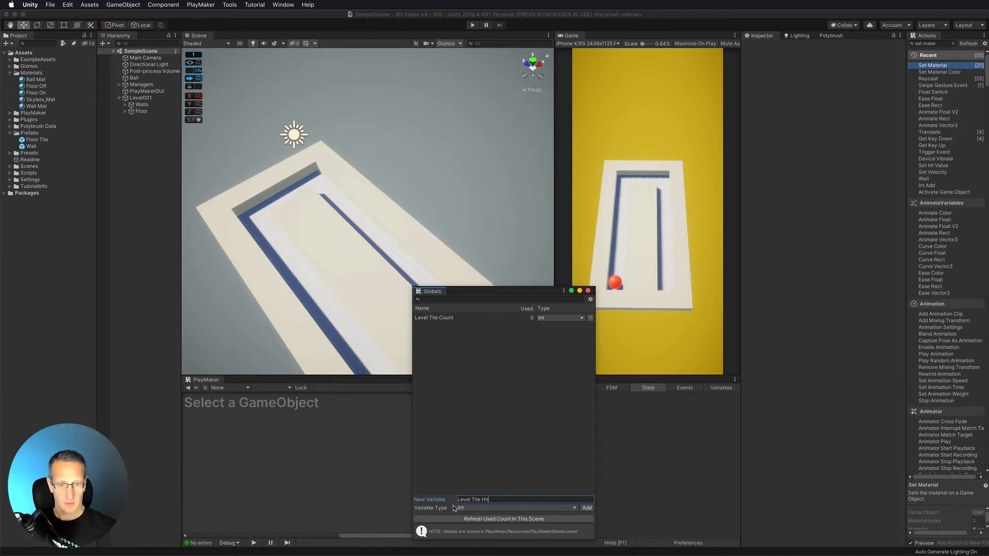
left_click(586, 508)
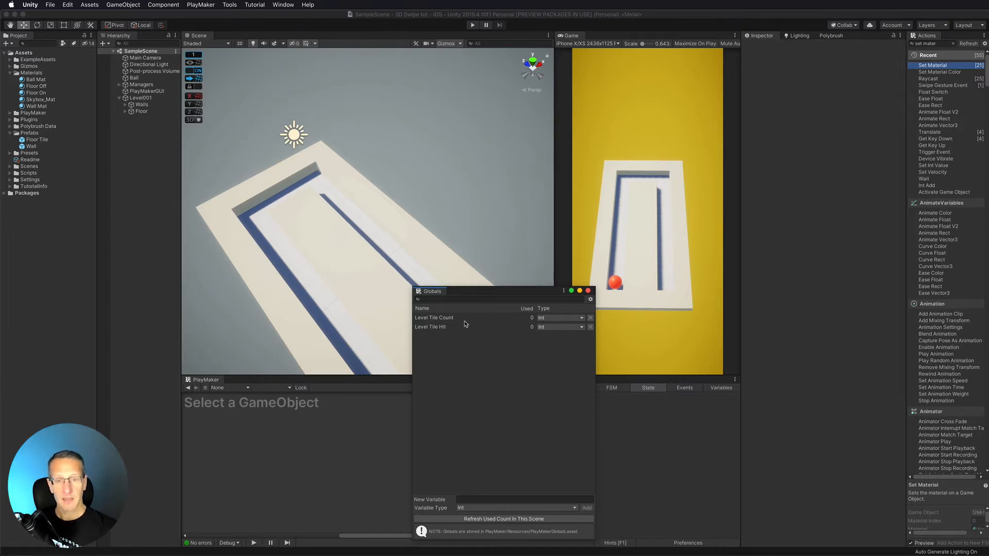
mouse_move(536, 316)
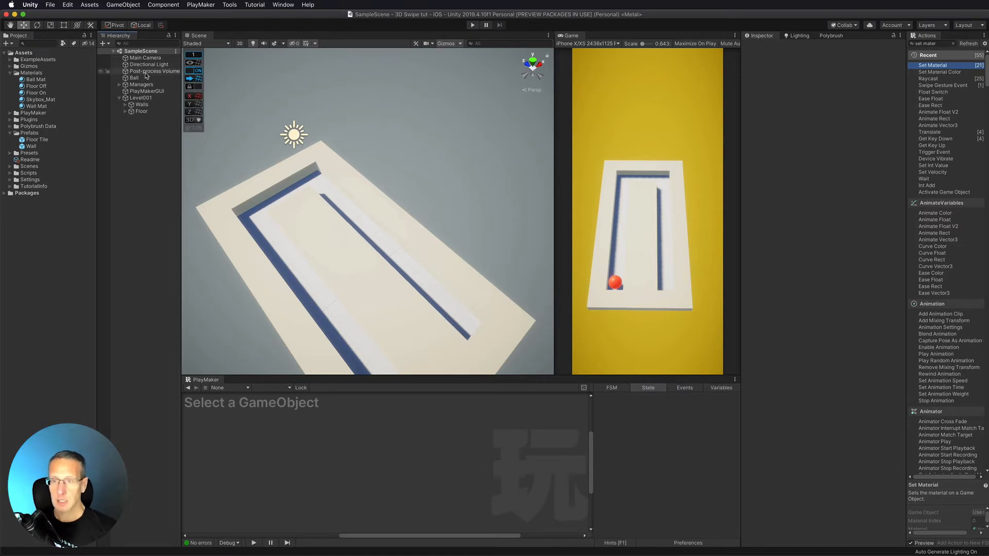
Add a PlayMaker FSM to Level001 and name its first state 'Level Setup'
left_click(141, 98)
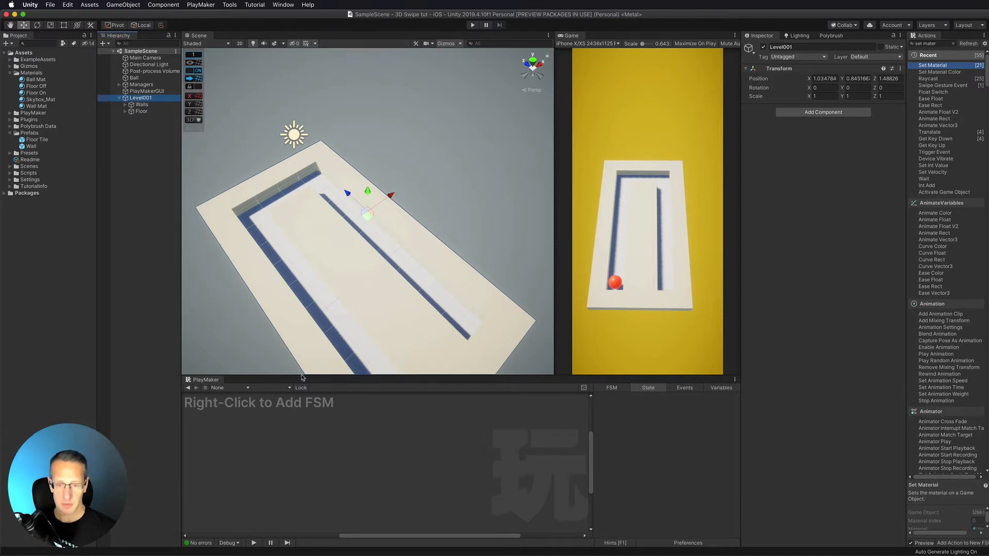
right_click(380, 433)
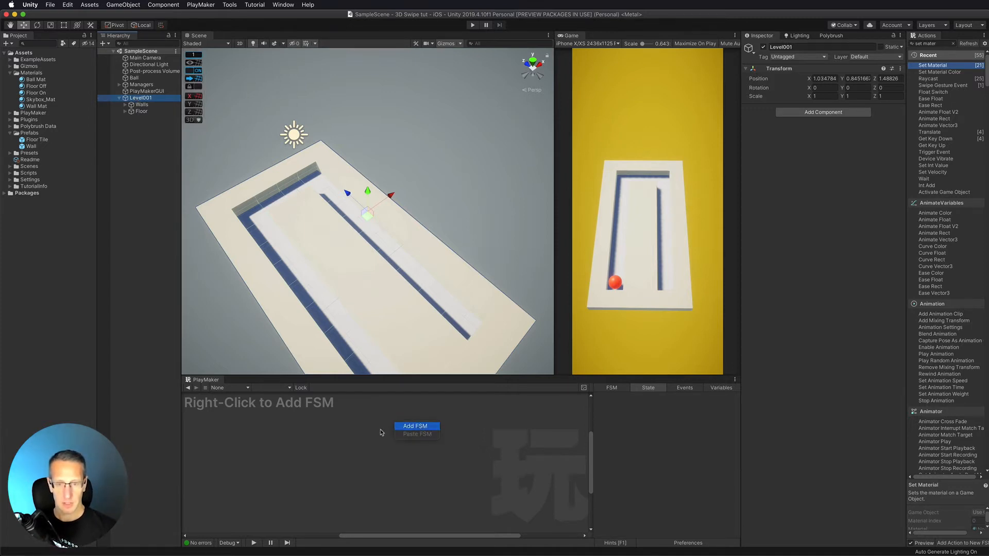
left_click(416, 426)
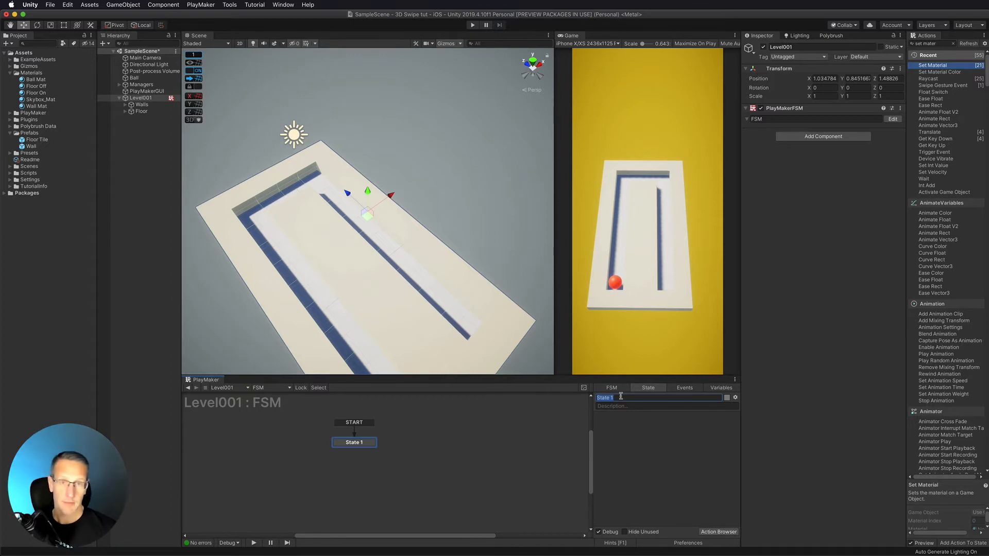
type("Level Setup")
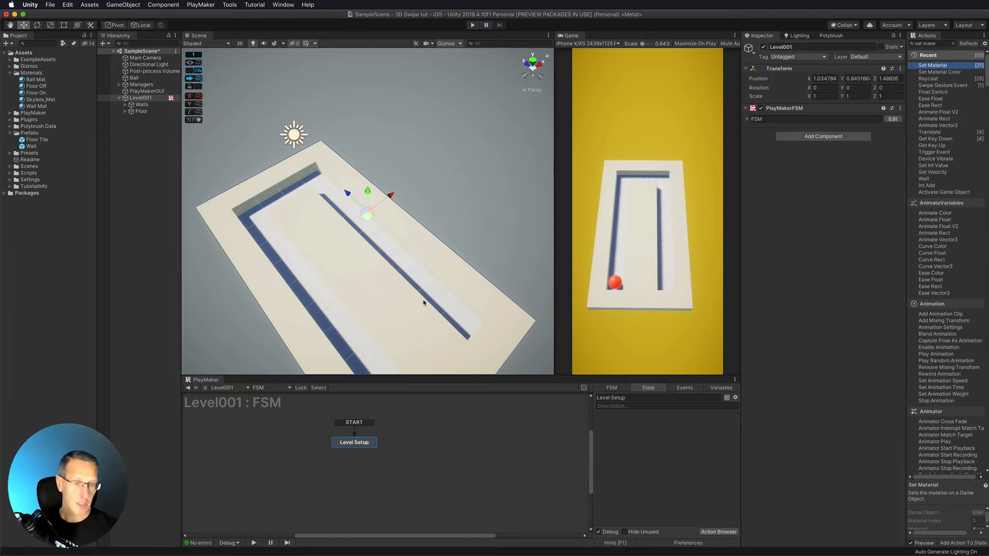
mouse_move(636, 446)
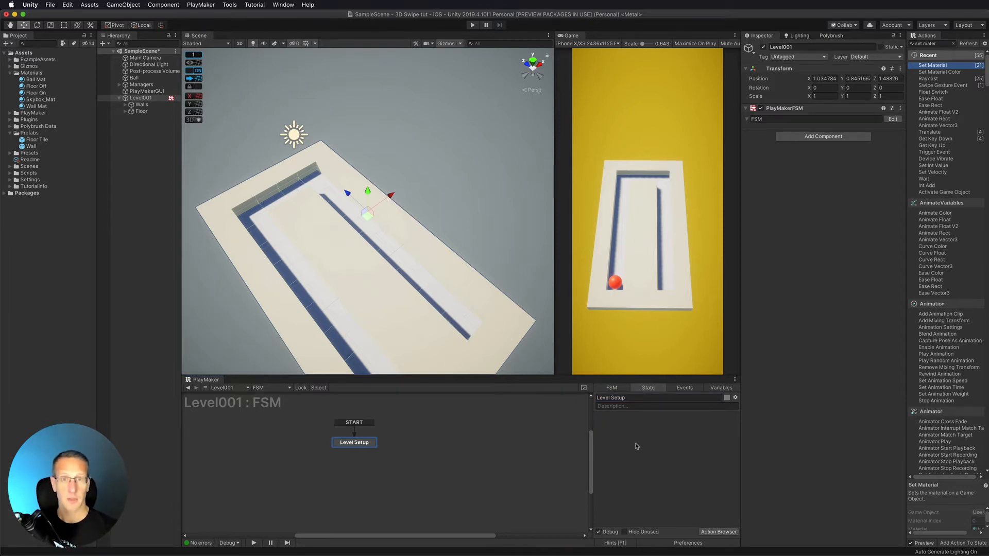
mouse_move(638, 467)
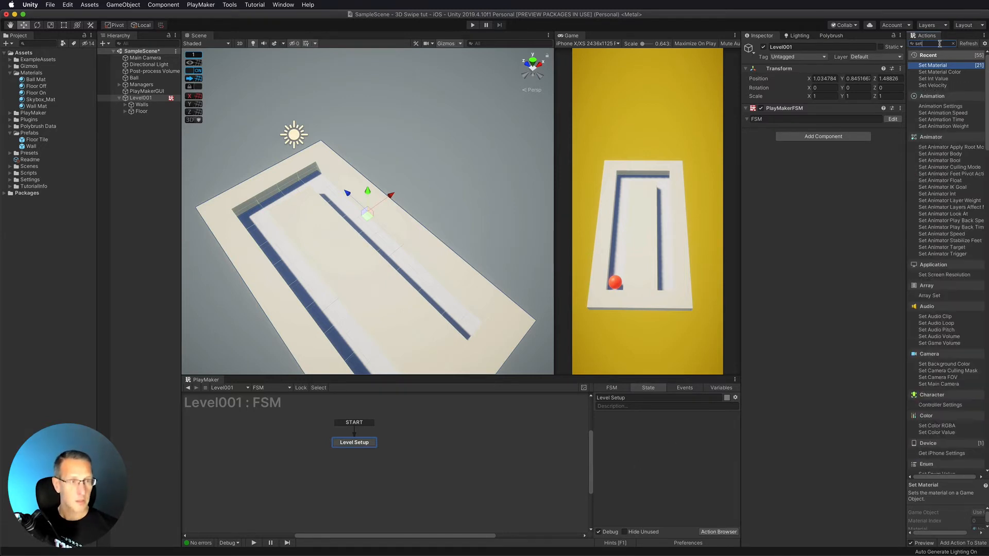
Add Set Int Value actions giving Level Tile Count 20 and Level Tile Hit 0
type("int")
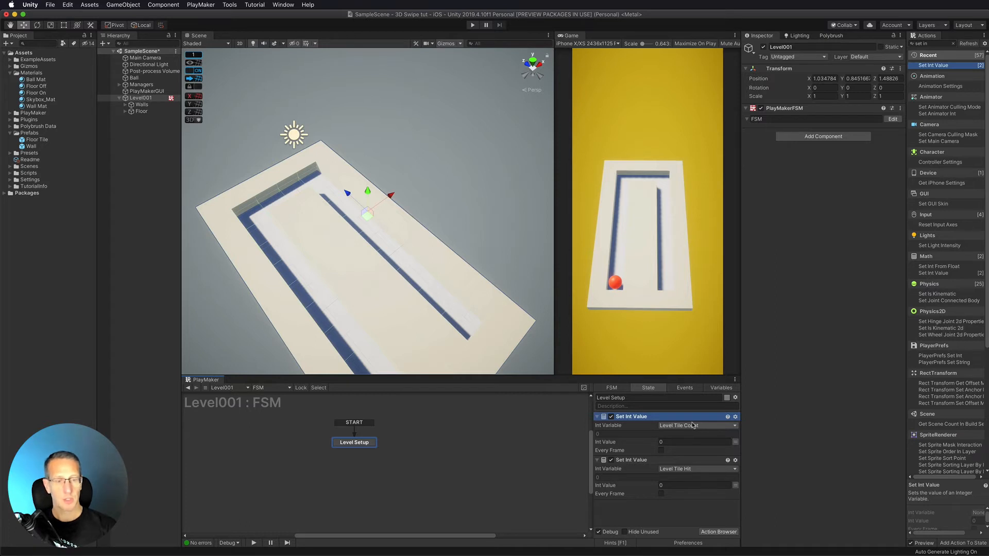
left_click(693, 442)
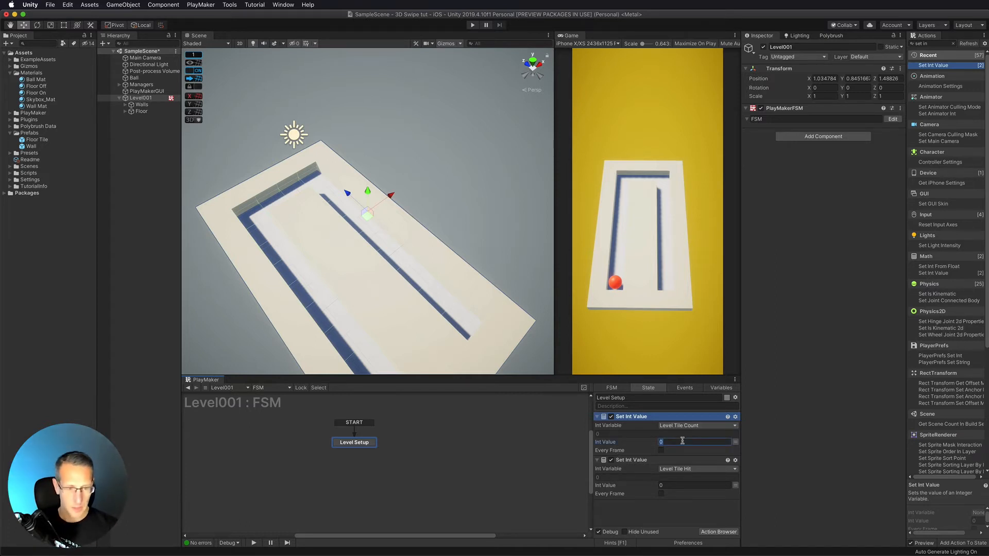
type("20")
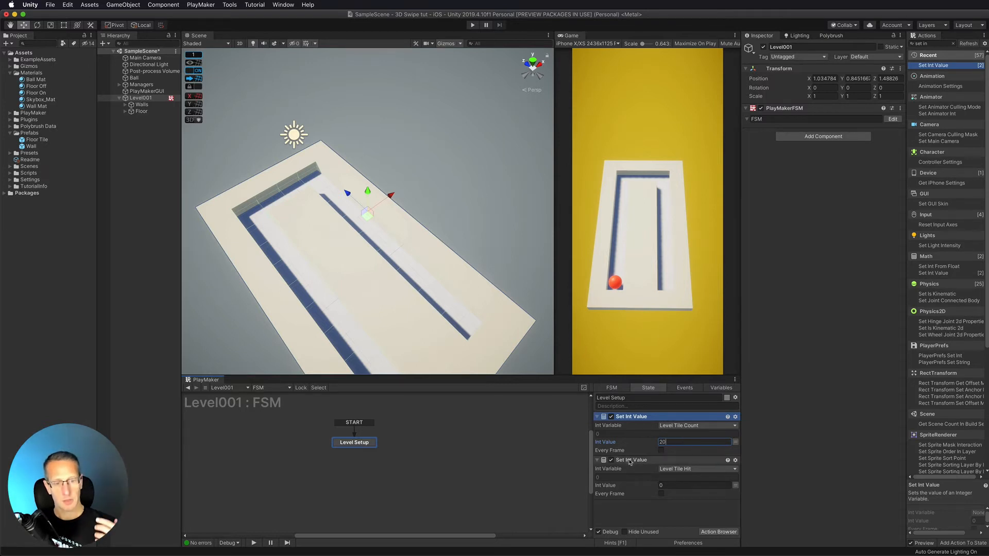
mouse_move(382, 359)
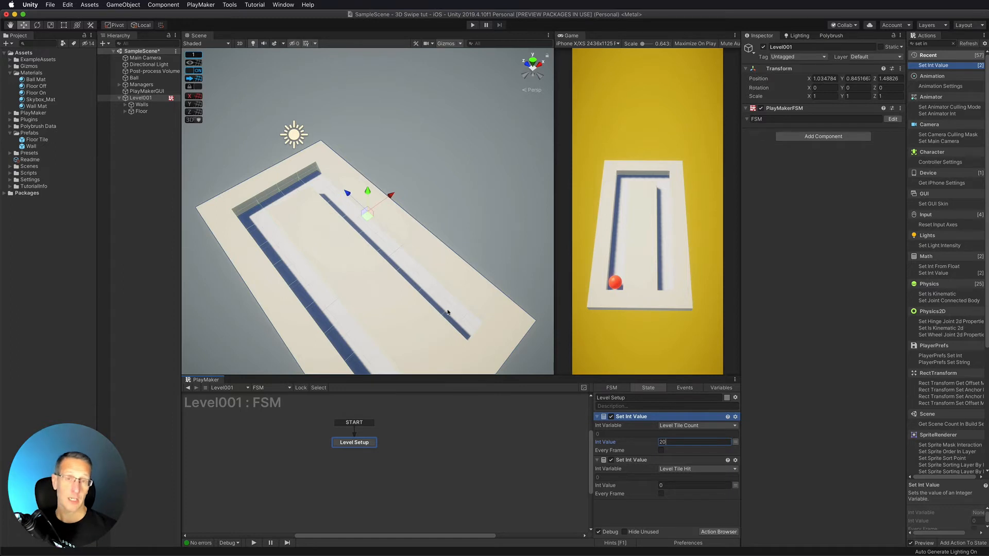
left_click(694, 485)
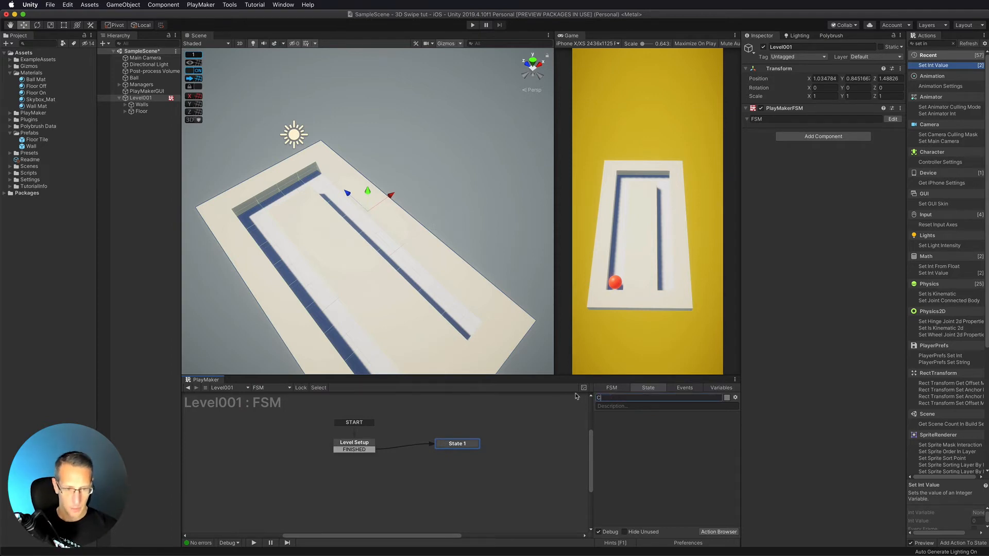
Search 'compare' in the Action Browser and select the Compare Tile Count state
type("ompare Tile Count")
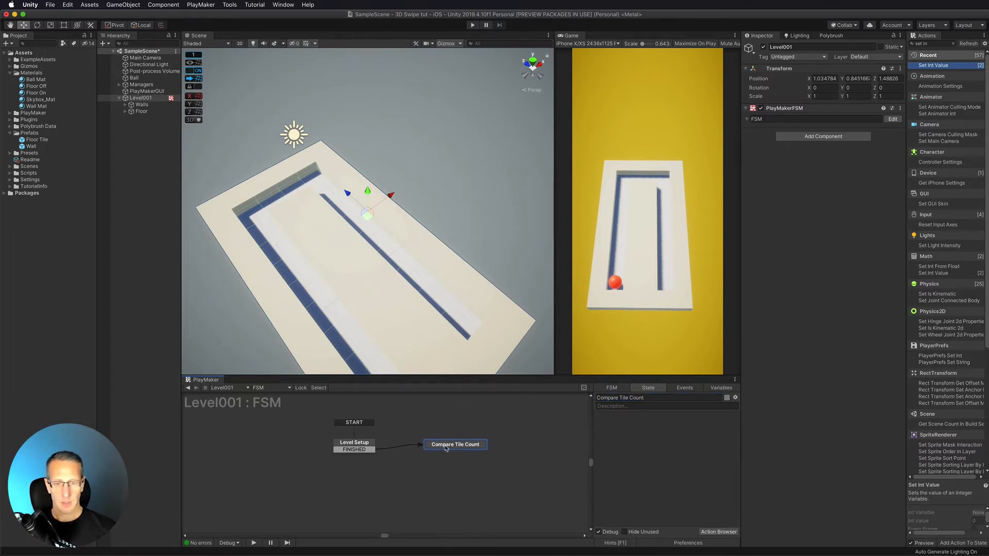
left_click(353, 445)
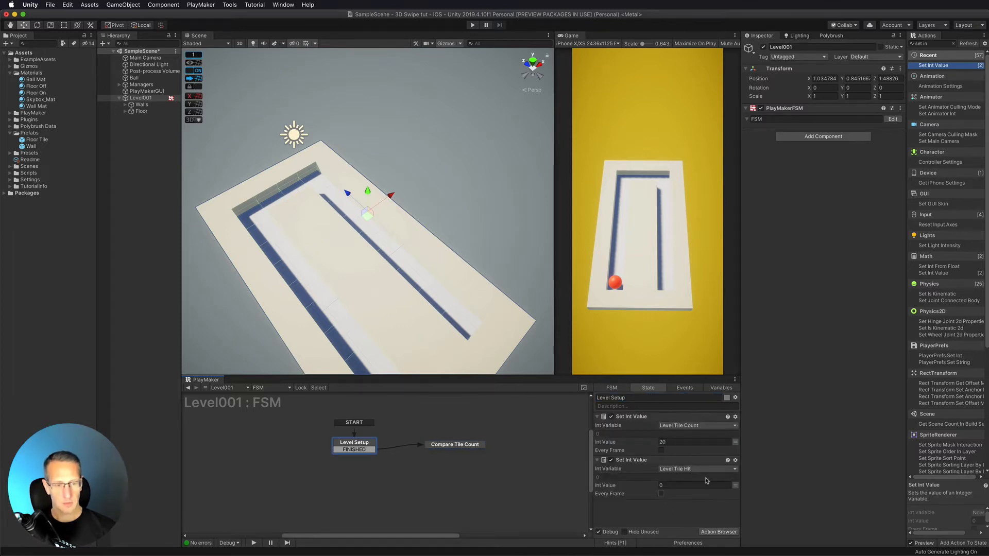
left_click(454, 444)
type("compare")
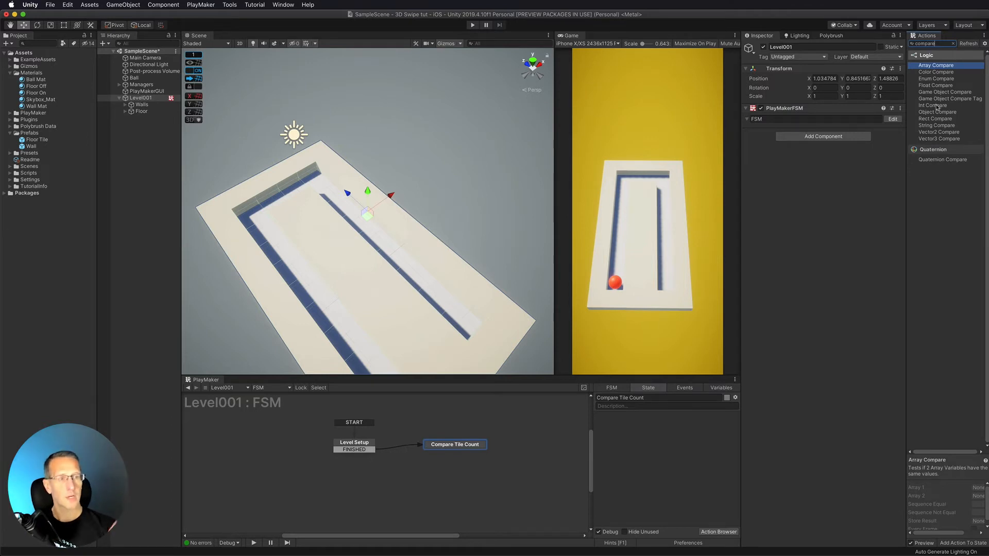
Add Int Compare comparing Level Tile Count (Integer 1) with Level Tile Hit (Integer 2)
left_click(933, 105)
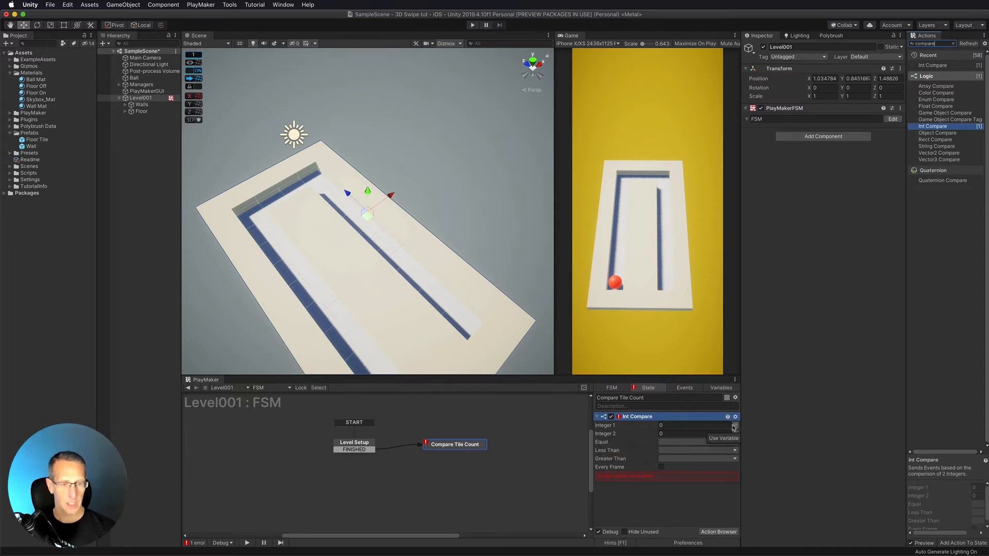
left_click(725, 438)
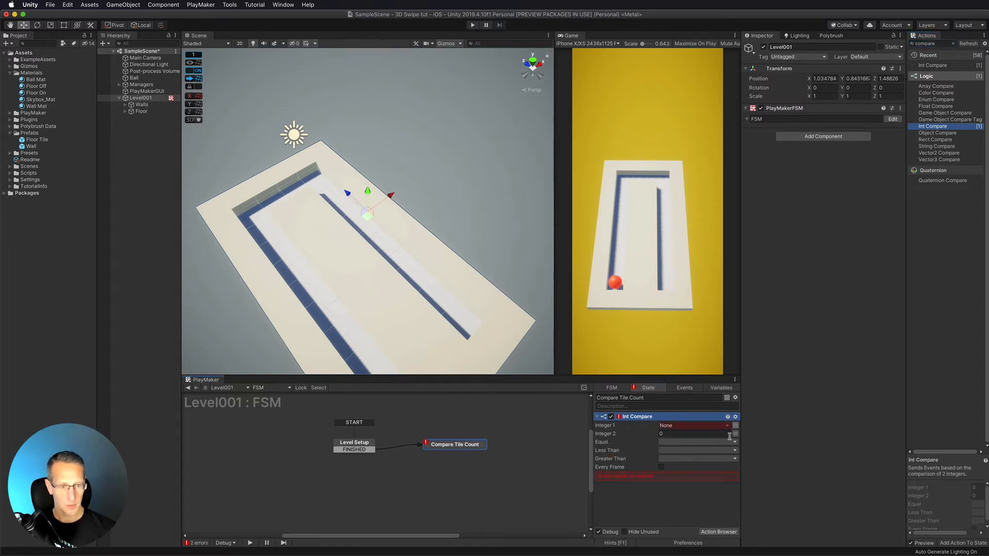
left_click(693, 434)
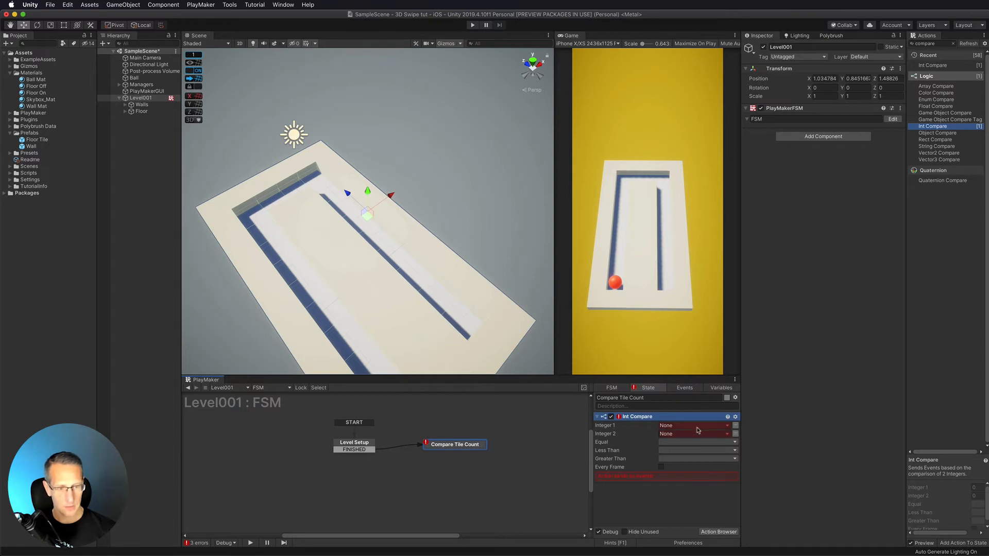
left_click(693, 426)
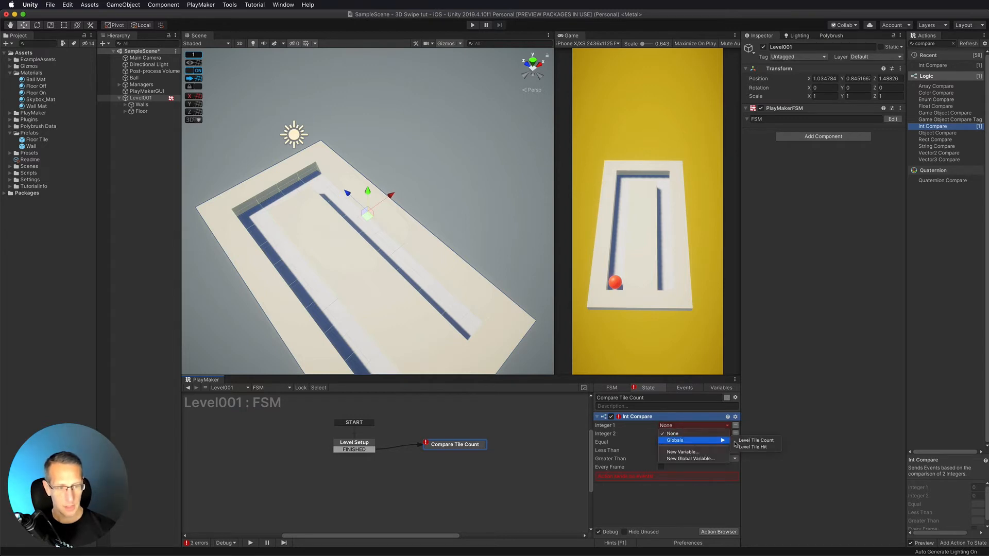
mouse_move(757, 440)
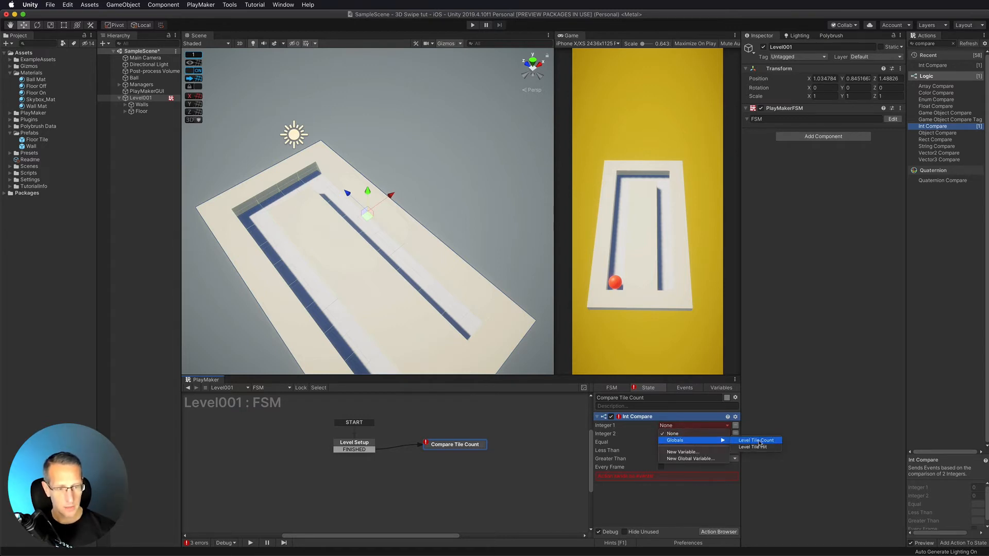
left_click(755, 440)
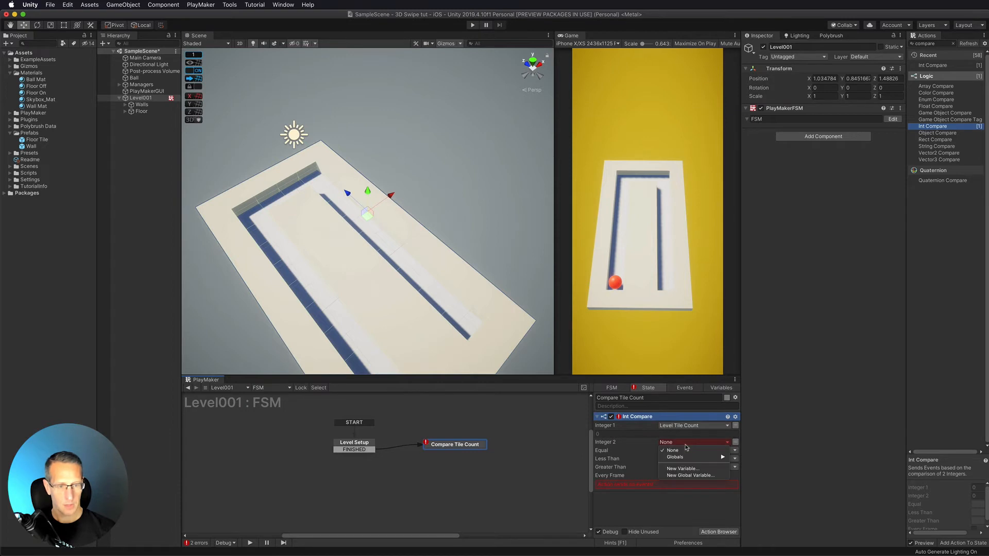
left_click(665, 451)
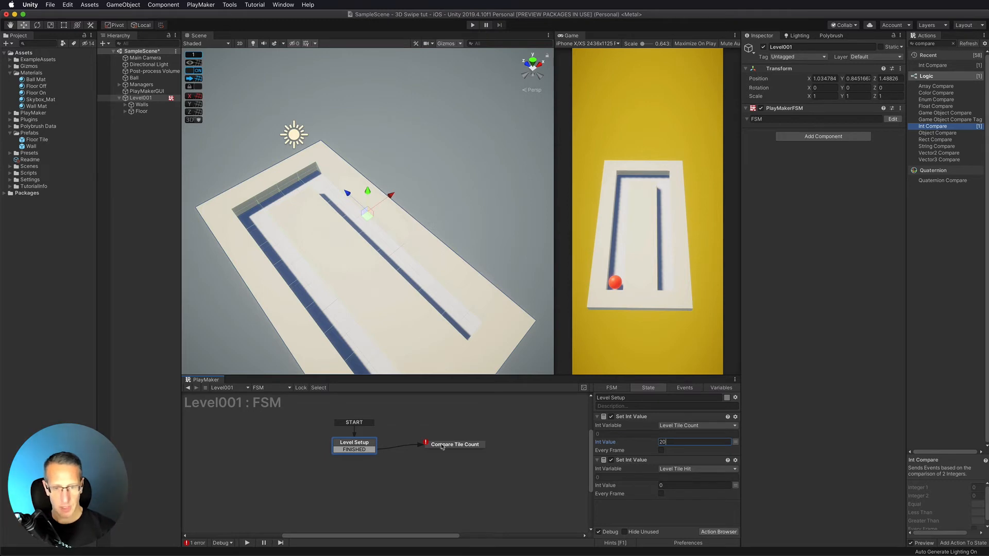
Start adding a new state to the graph beside Compare Tile Count
left_click(454, 444)
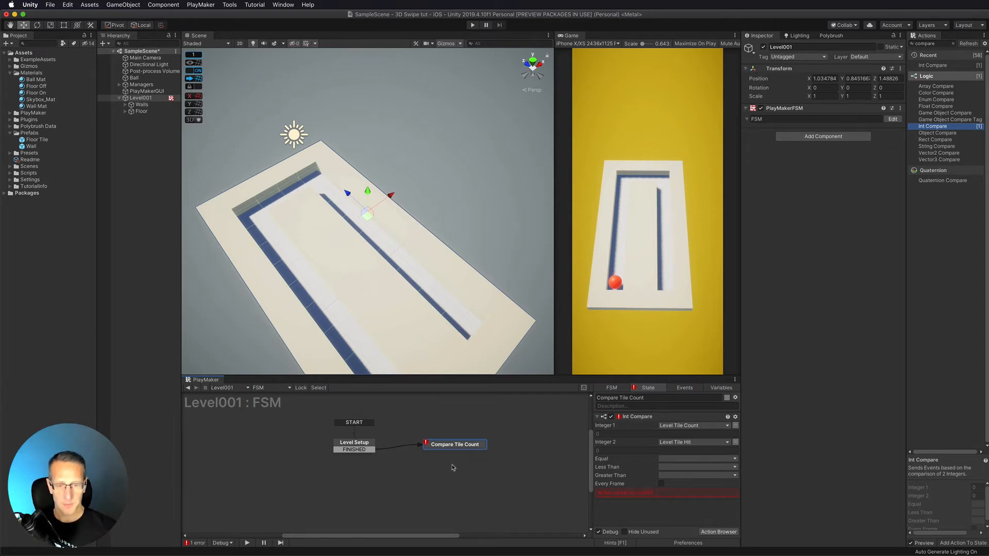
right_click(453, 467)
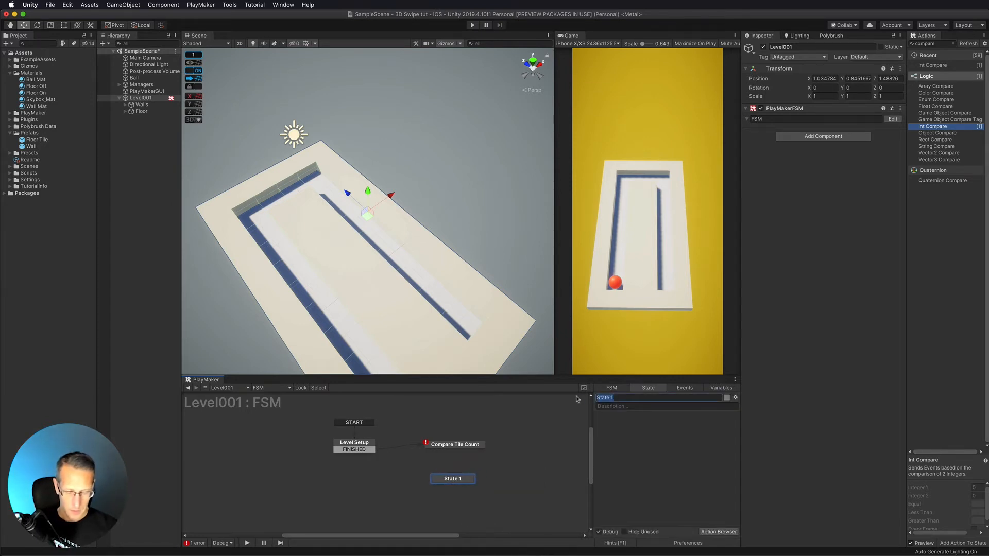
Name the new state 'Level Complete' and create a Level Complete event for the Equal result
type("Level Complete")
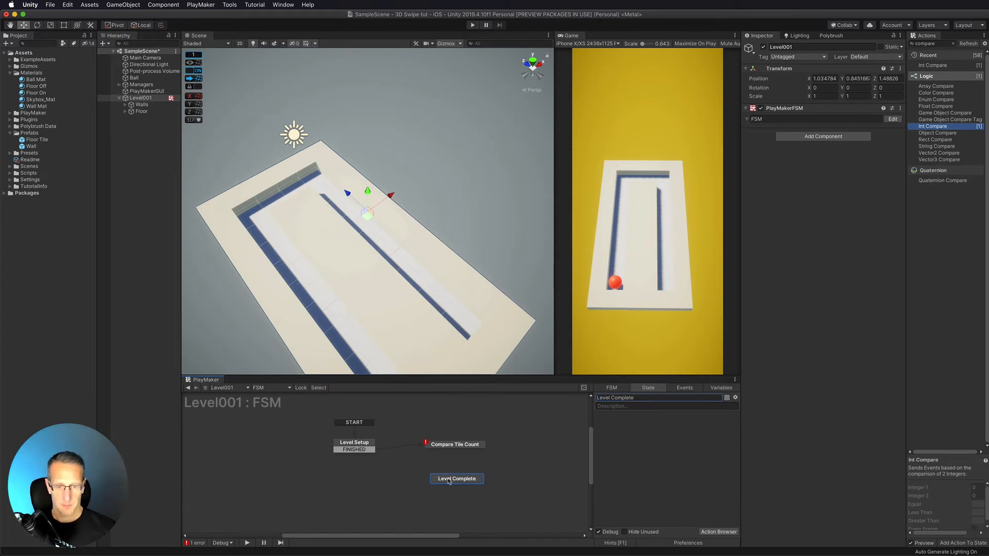
left_click(455, 444)
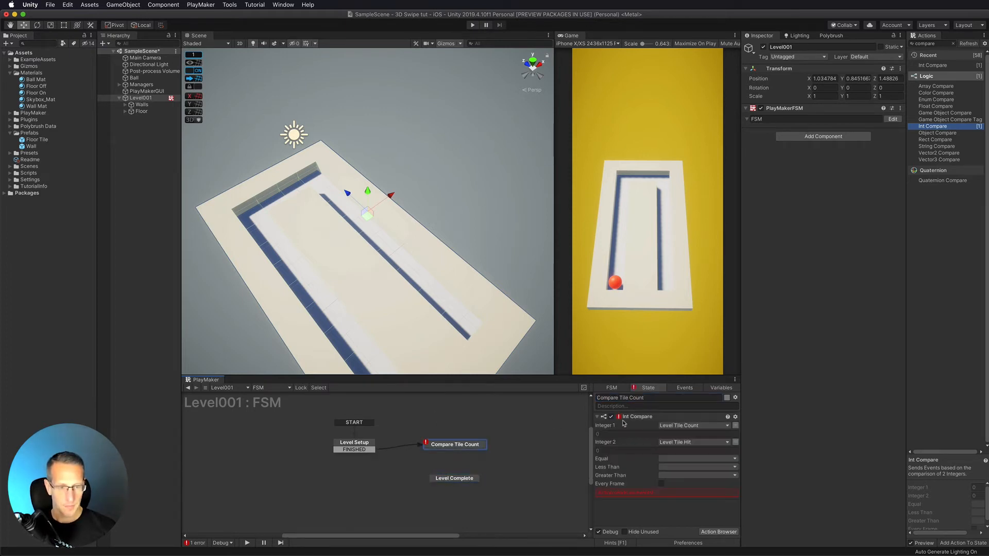
left_click(698, 459)
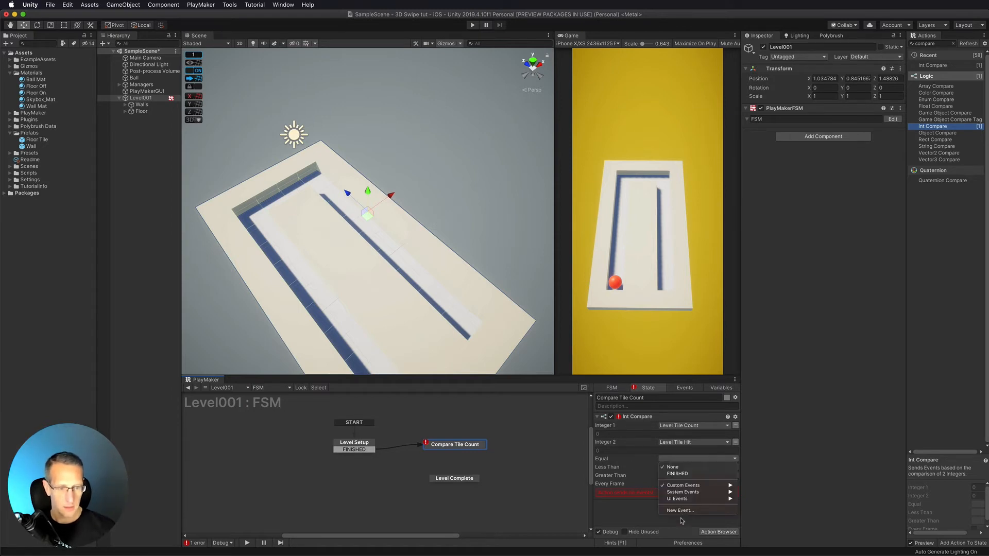
left_click(679, 510)
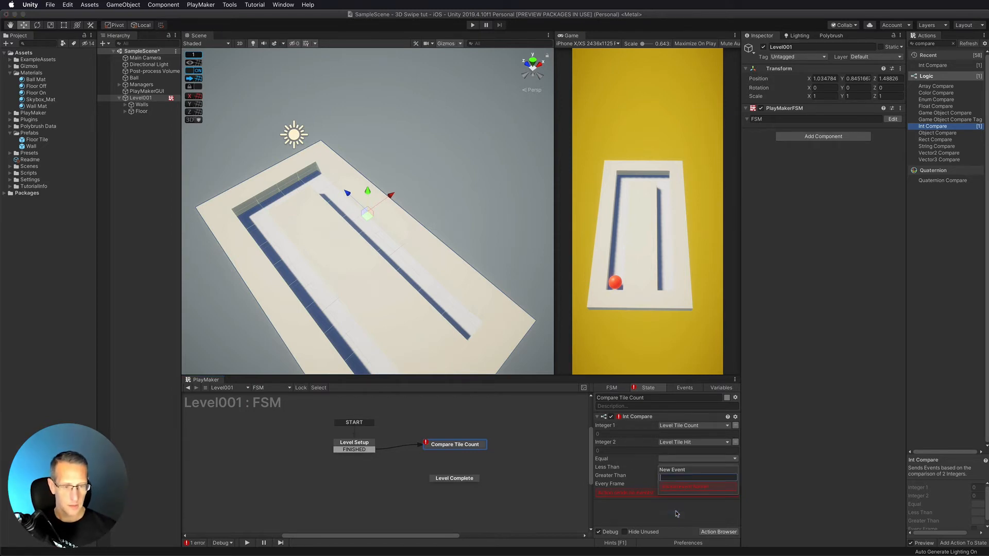
type("Level Comp")
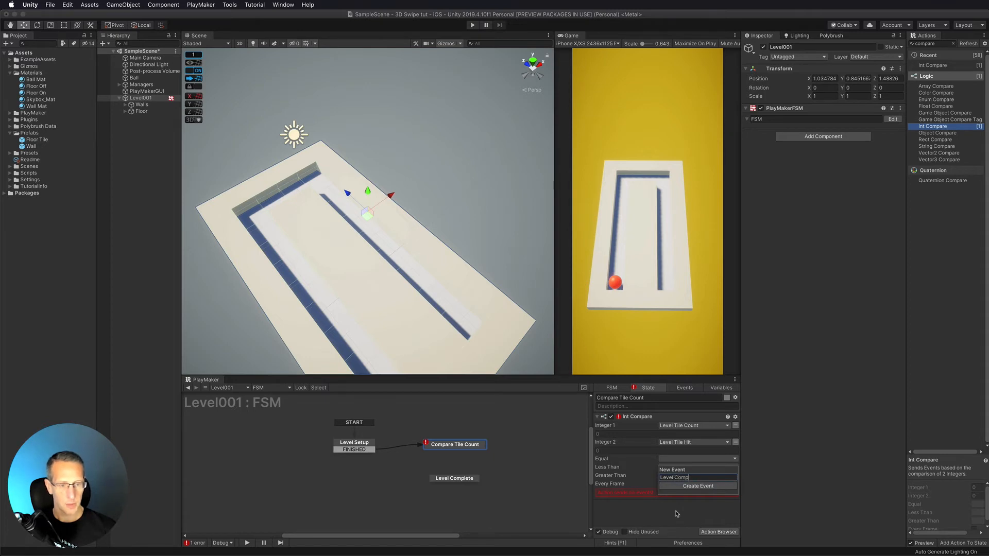
left_click(672, 477)
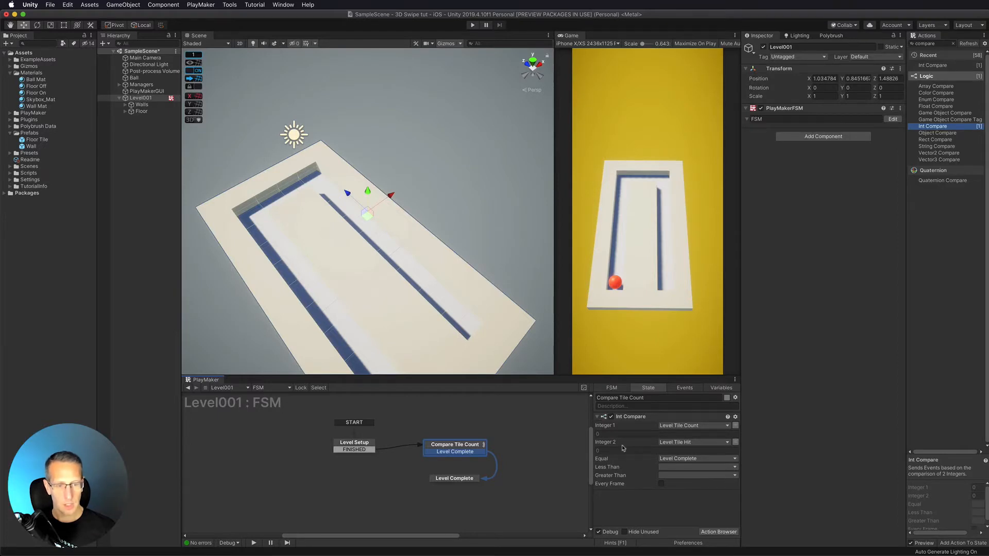
mouse_move(617, 434)
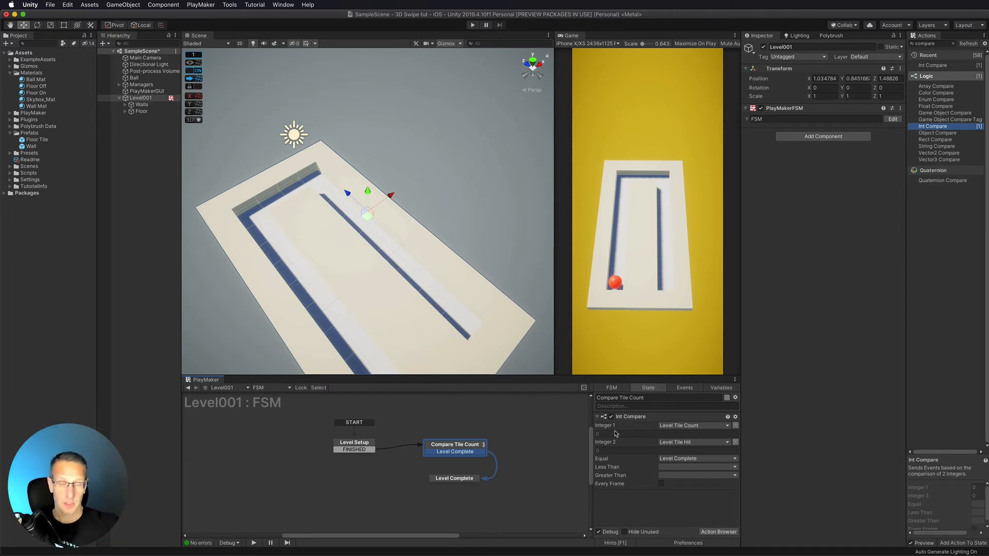
mouse_move(603, 429)
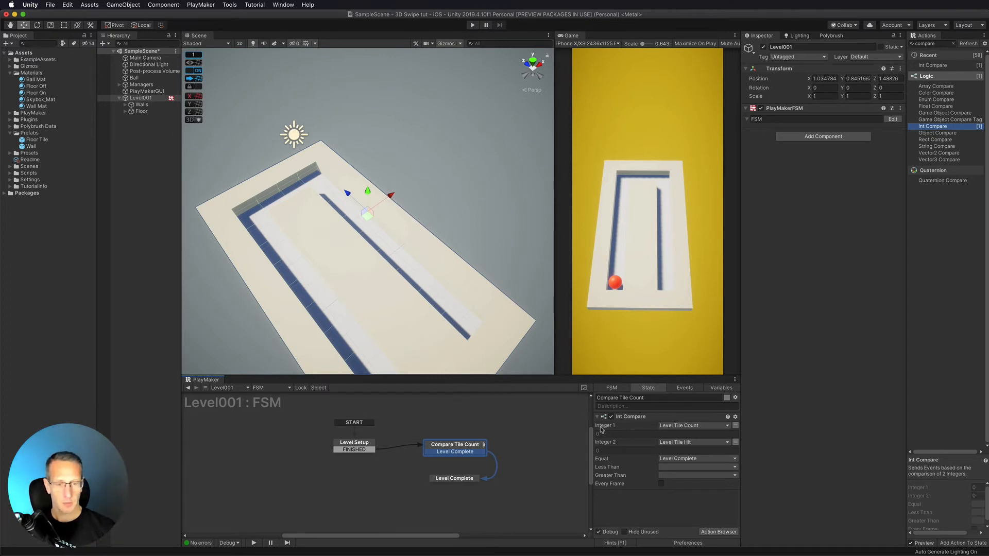
mouse_move(617, 446)
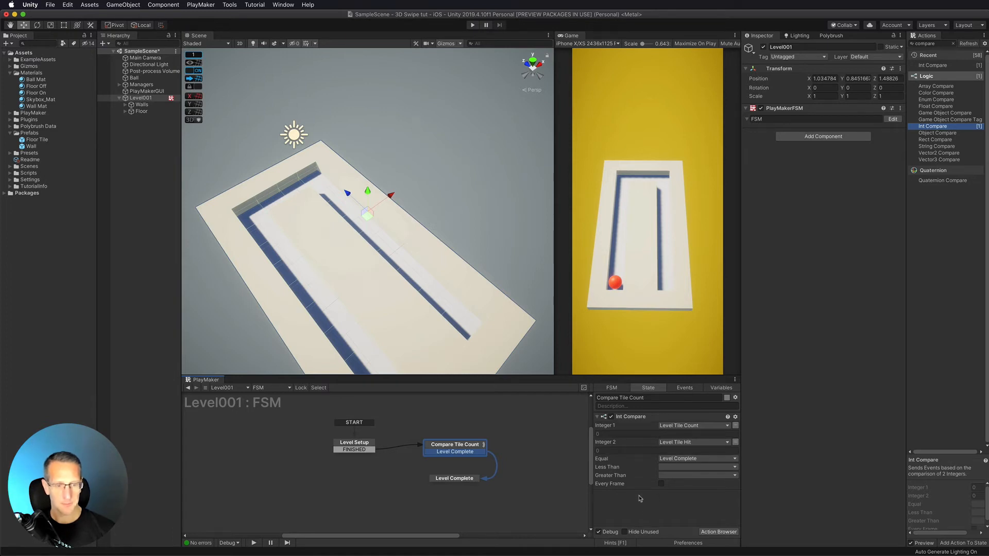
mouse_move(661, 486)
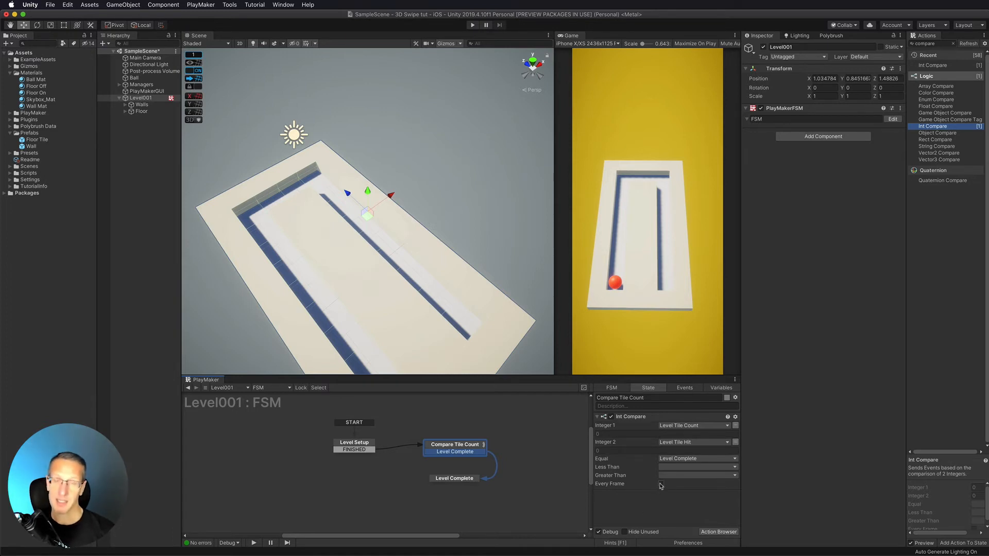
Run the comparison every frame and select the Level Complete state
left_click(661, 484)
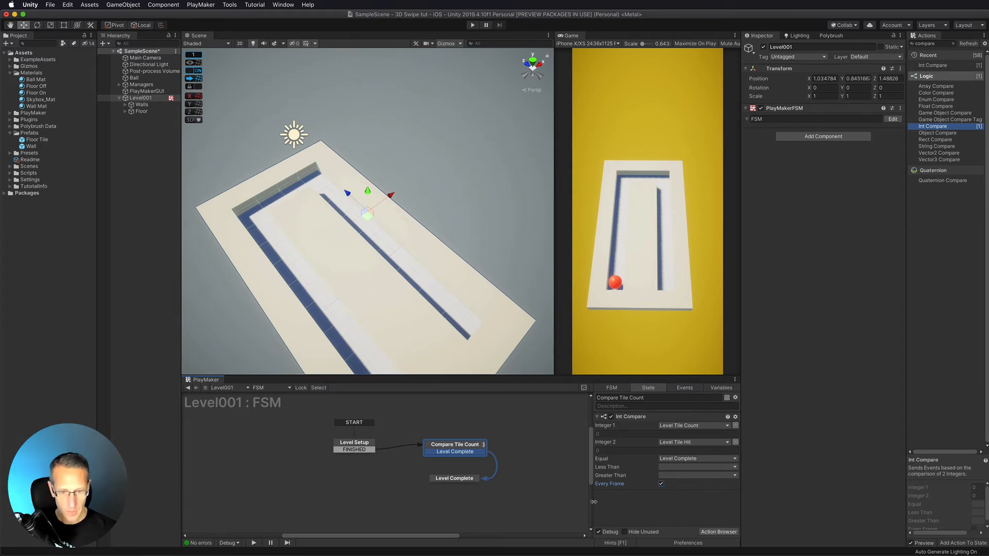
left_click(454, 478)
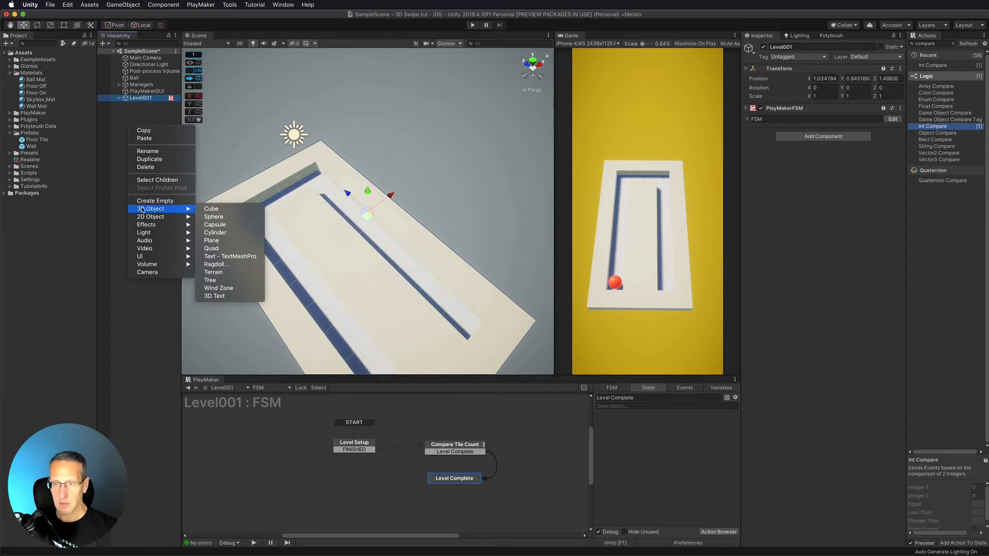
mouse_move(140, 256)
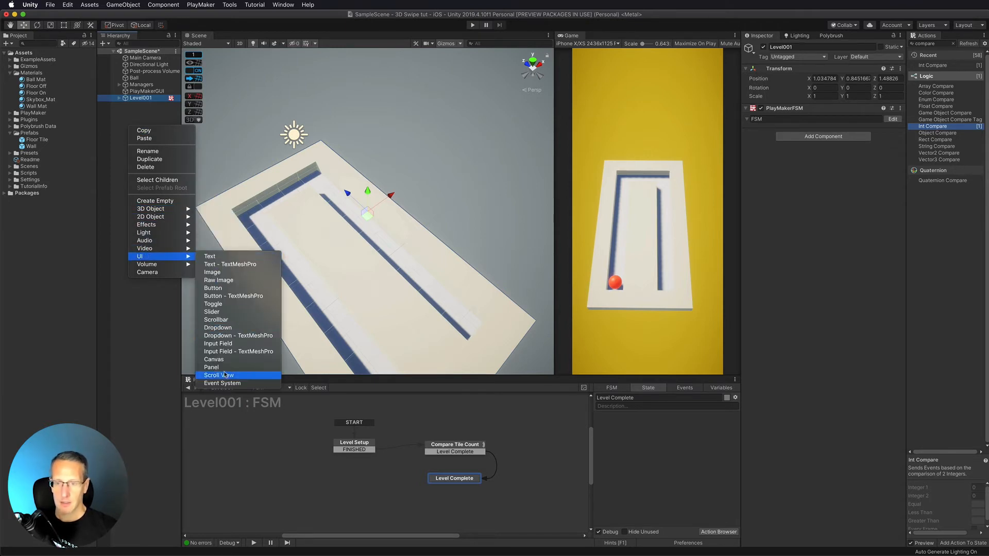
Create a UI-Level Complete canvas with a Panel and tint the panel orange
left_click(213, 359)
type("UI Level Complete")
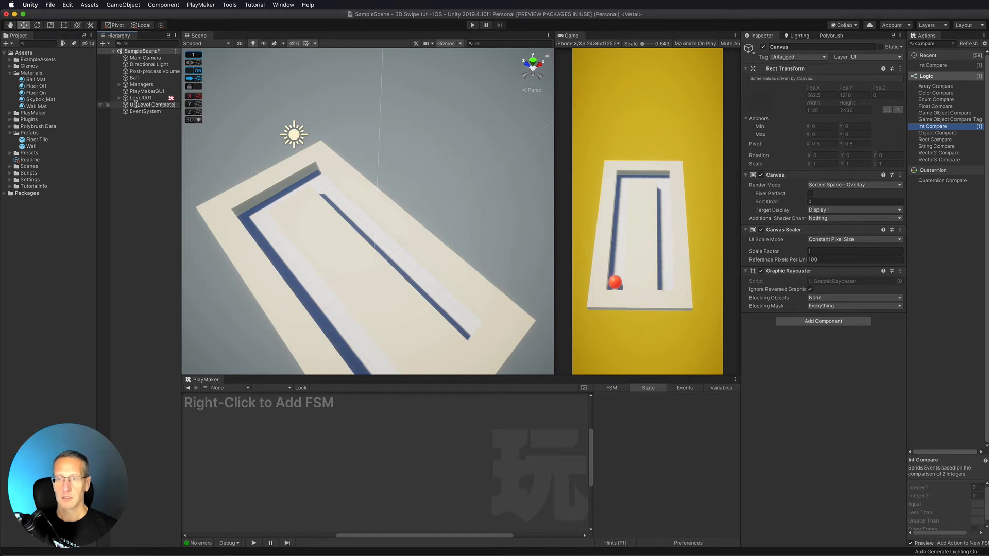
right_click(151, 104)
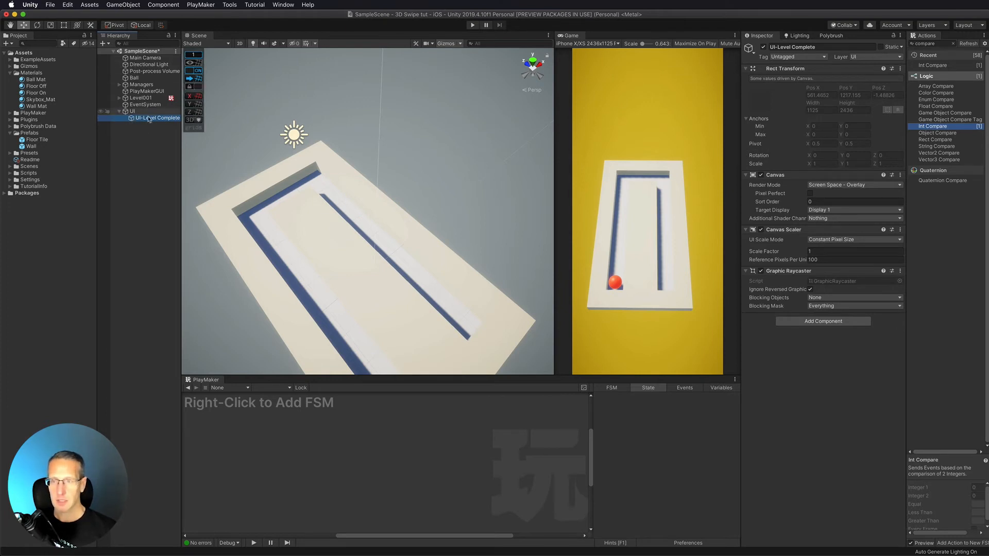
right_click(137, 117)
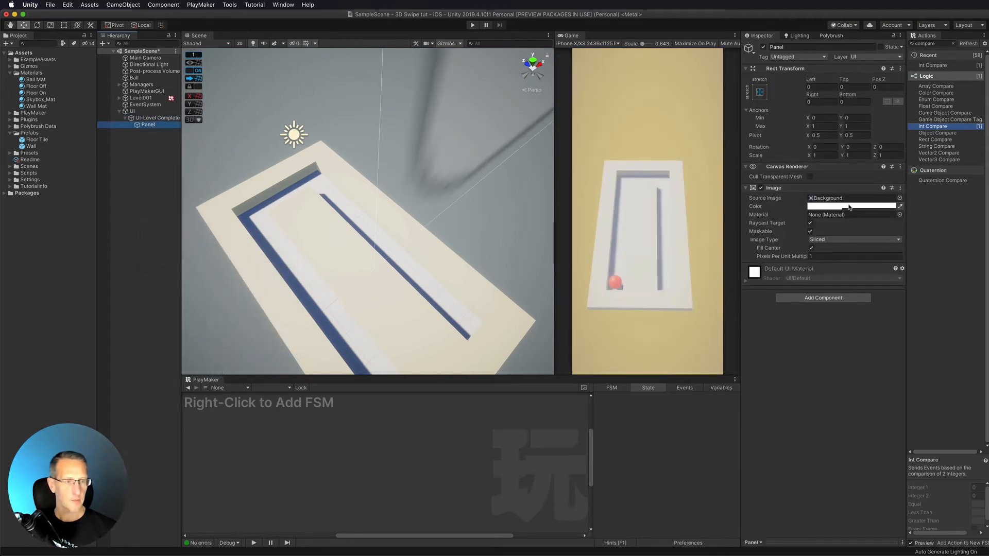
left_click(851, 206)
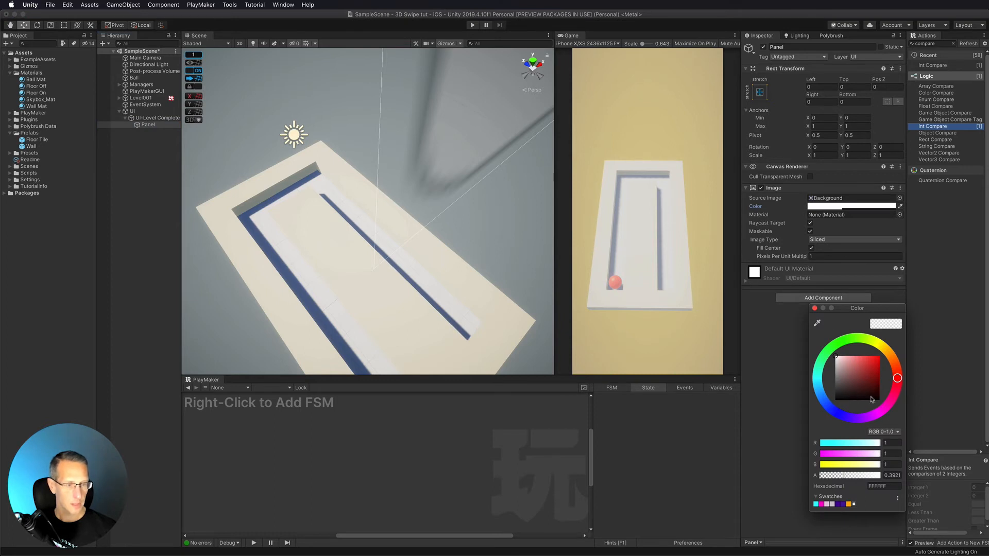
mouse_move(895, 366)
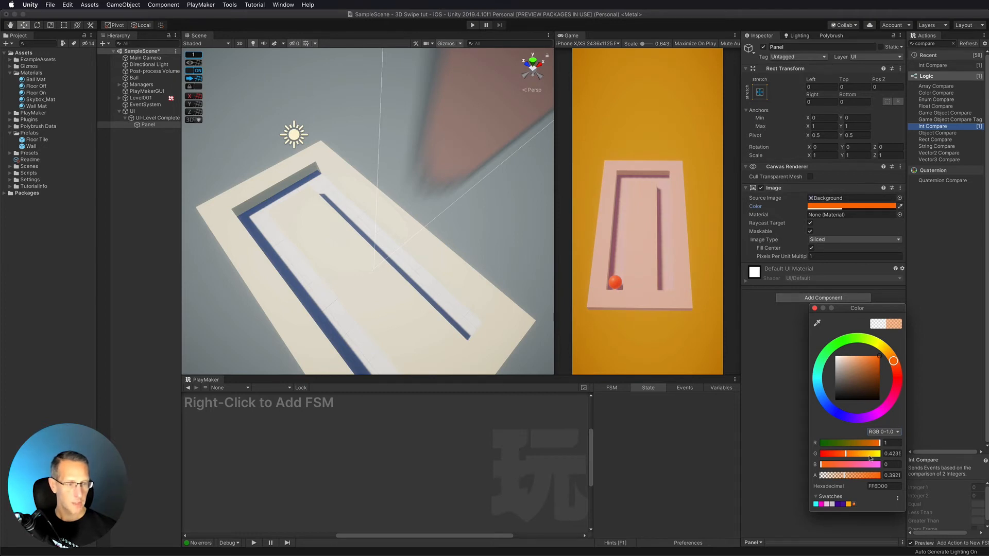
left_click_drag(839, 475, 863, 476)
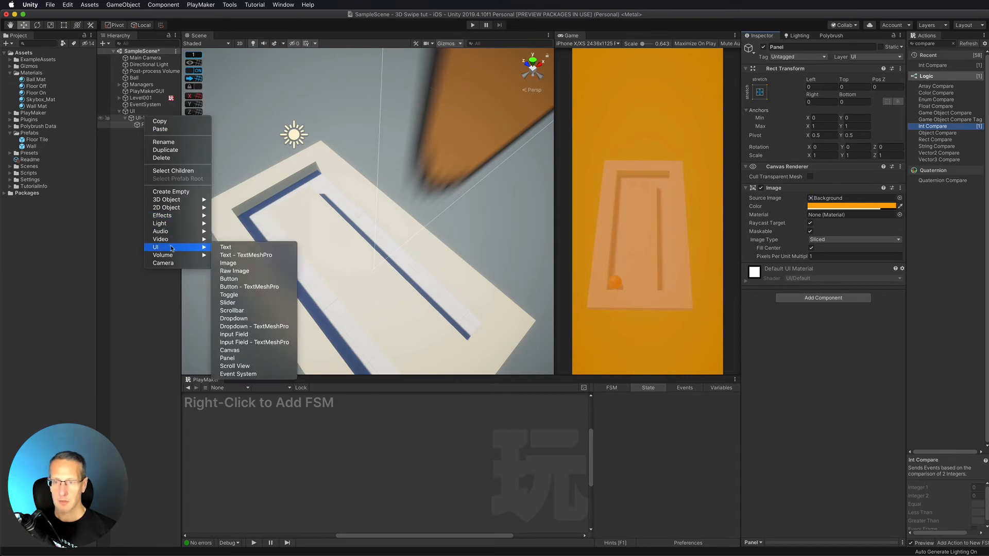
Add a TextMeshPro text 'Level Complete' at font size 90, importing TMP Essentials
left_click(245, 255)
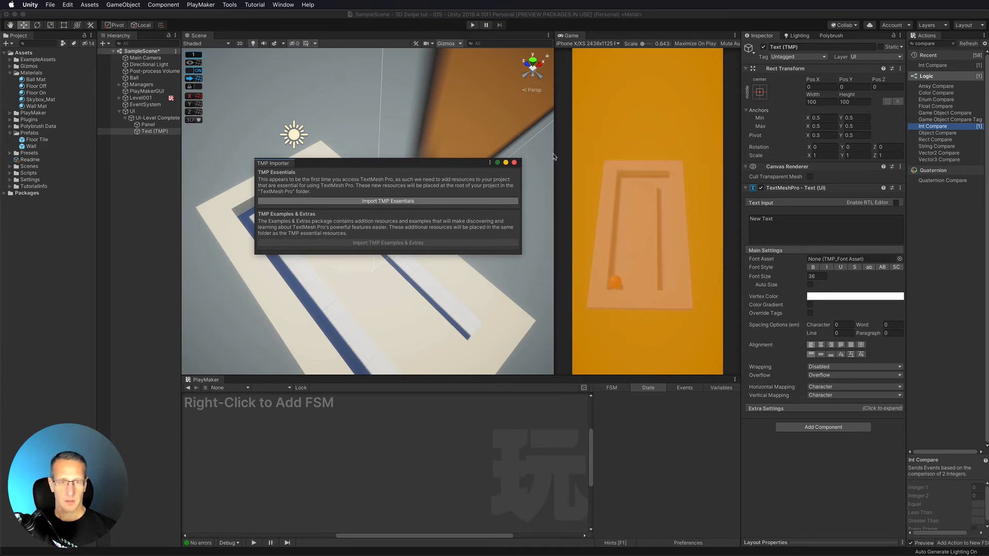
left_click(389, 201)
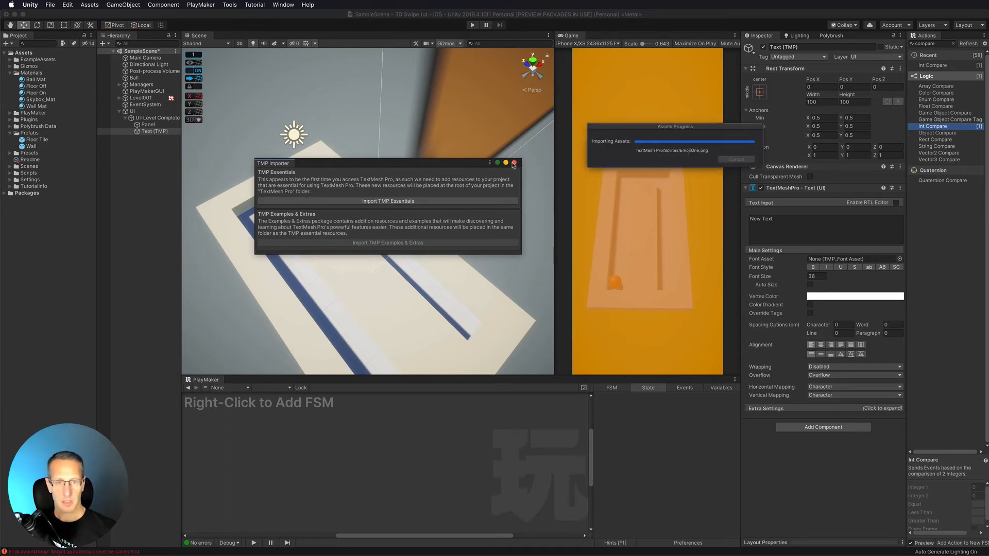
left_click(388, 201)
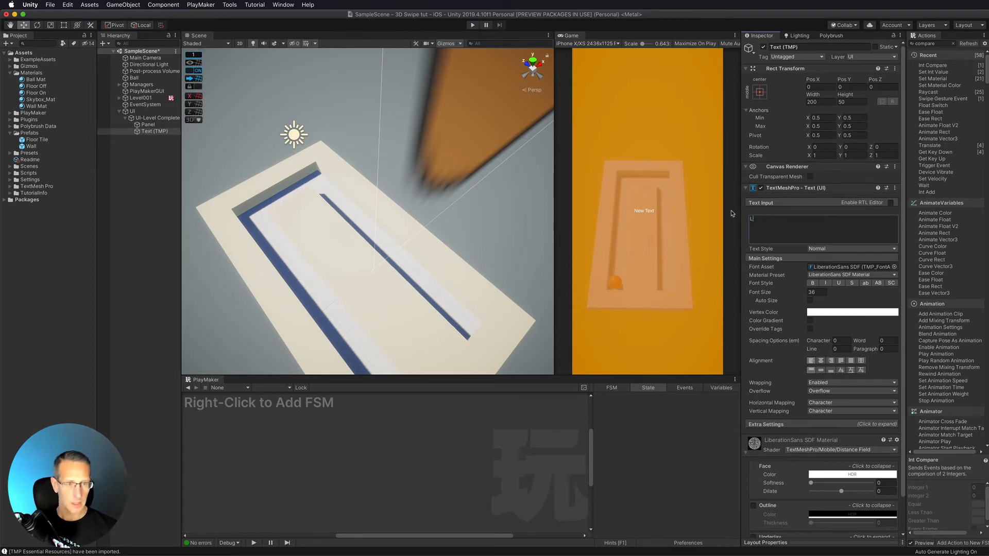
type("Level Complete")
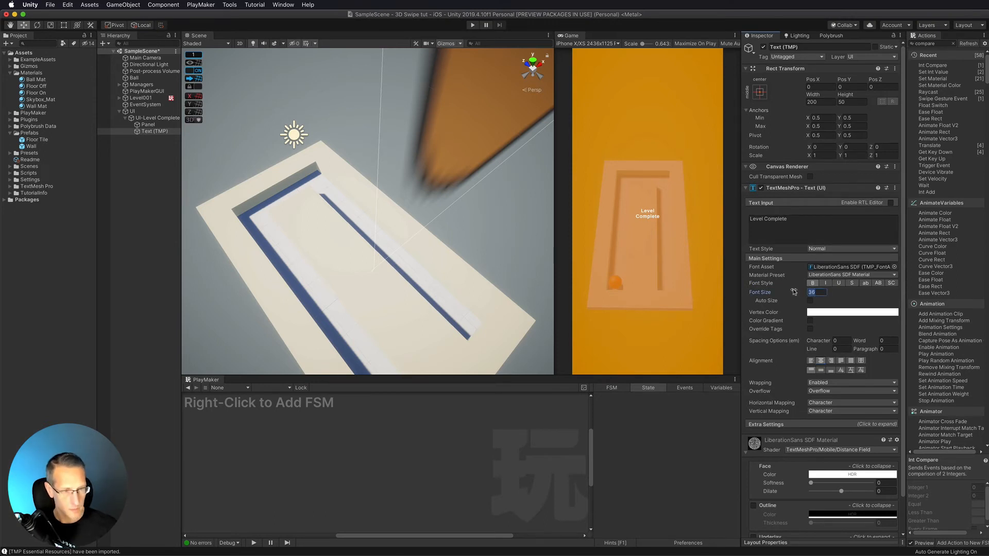
type("90")
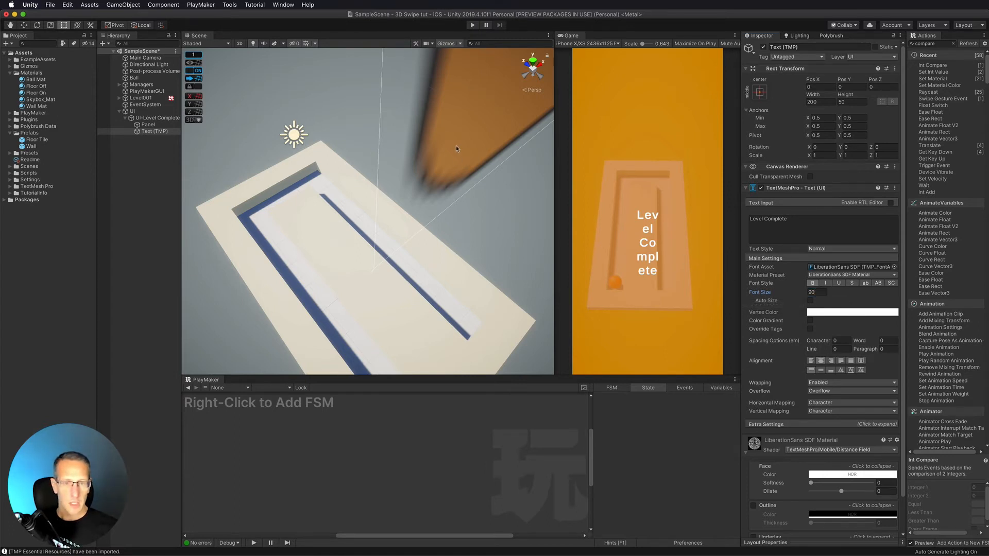
Widen the text object on the panel and hide the UI-Level Complete canvas
left_click(148, 124)
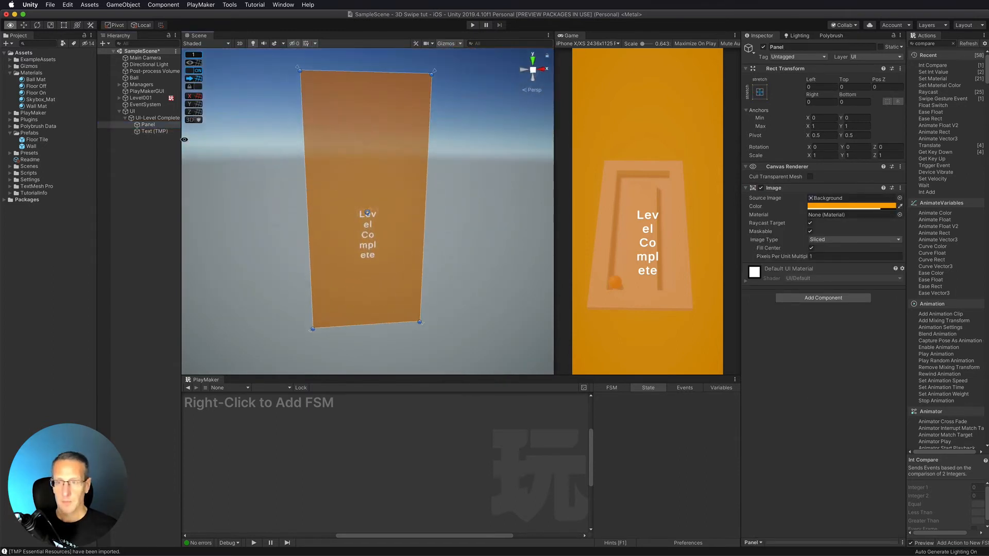
left_click(154, 131)
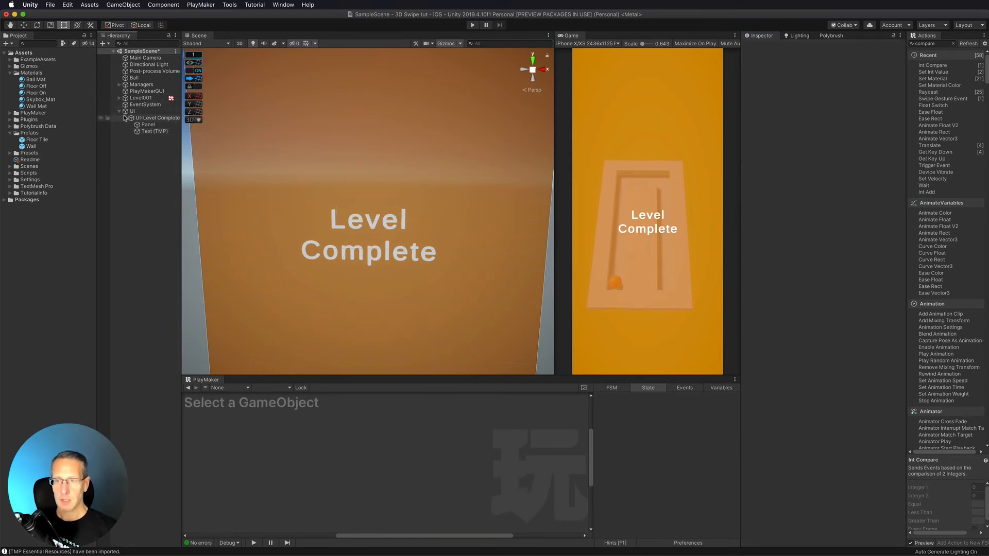
left_click(156, 118)
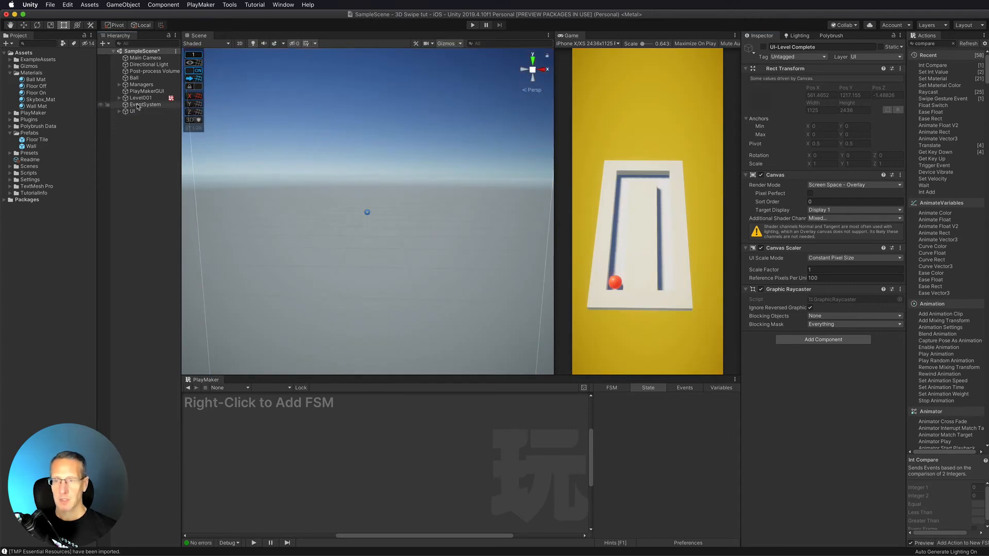
Add Activate Game Object to Level001's Level Complete state, set to Specify Game Object
left_click(141, 98)
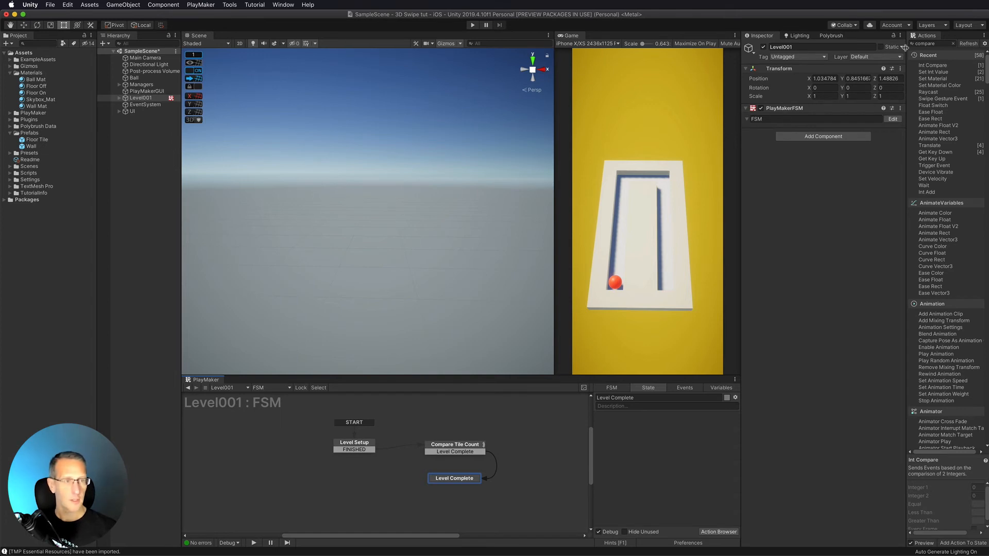
type("compare")
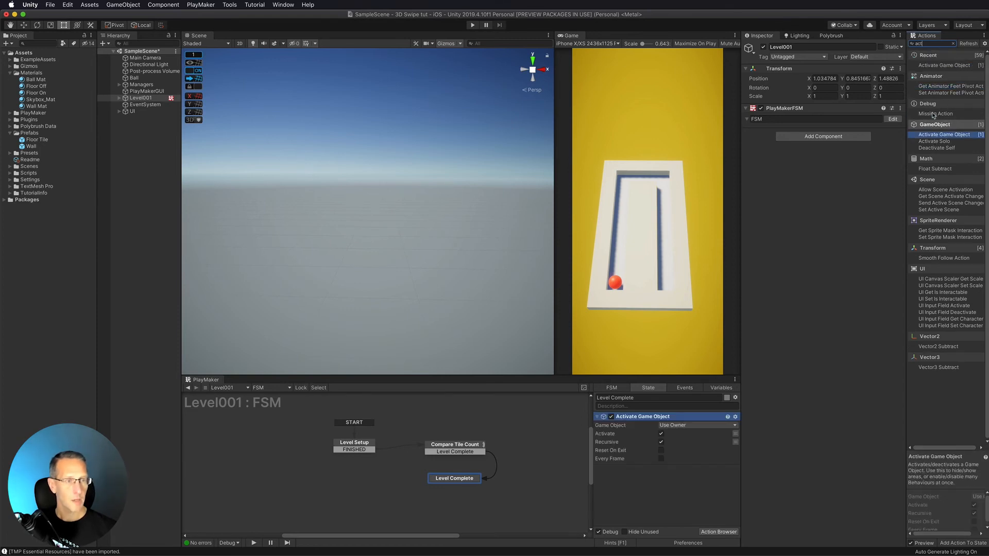
left_click(697, 425)
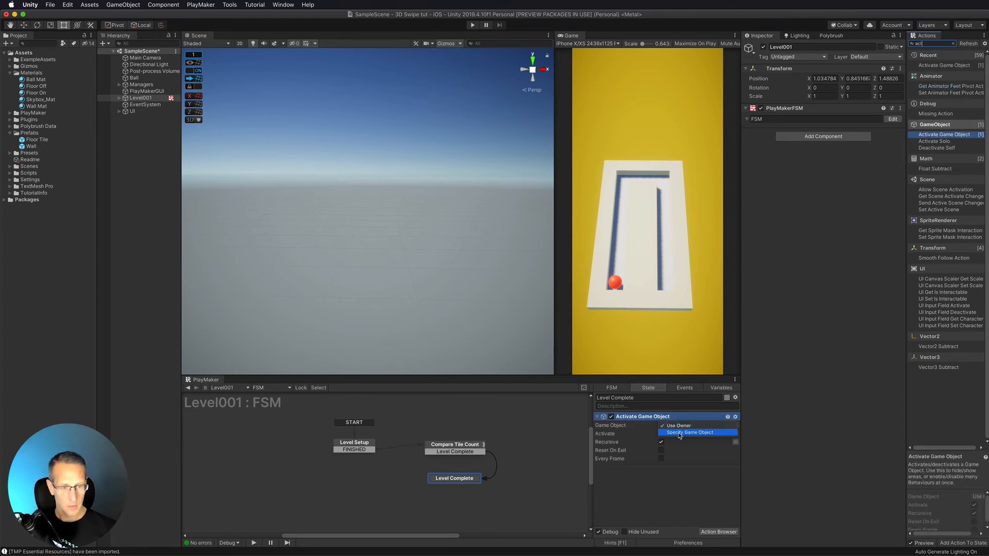
left_click(689, 431)
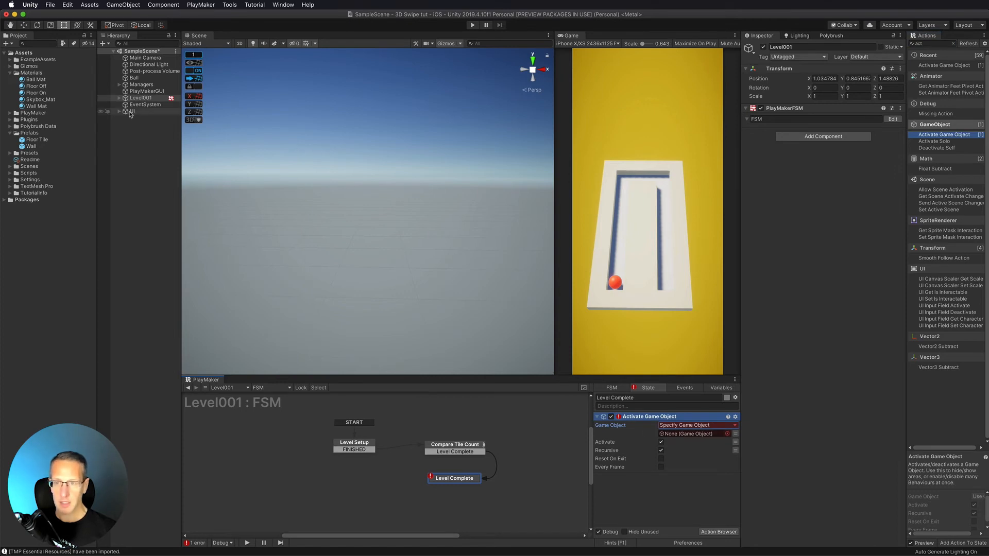
Assign UI-Level Complete as the target object and return to Compare Tile Count
left_click(133, 111)
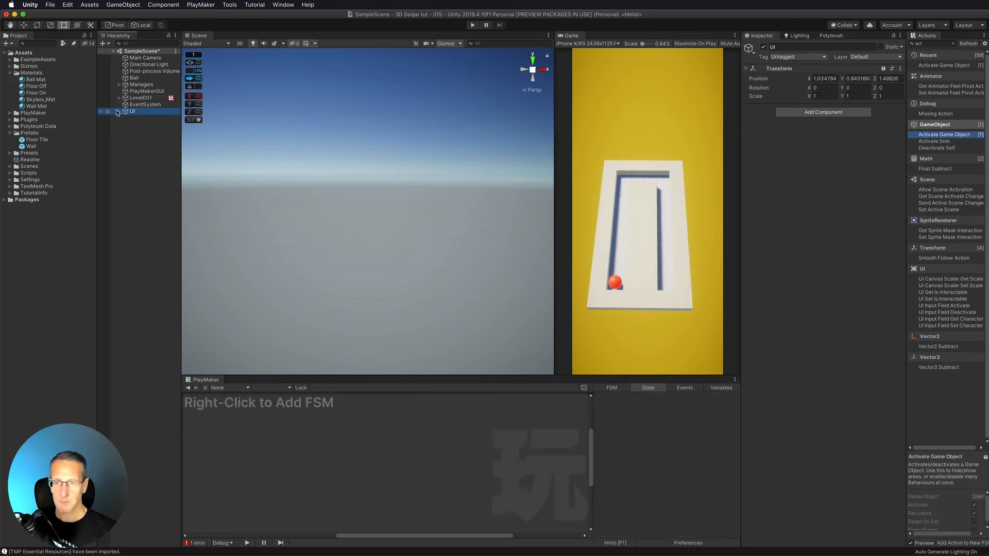
left_click(141, 98)
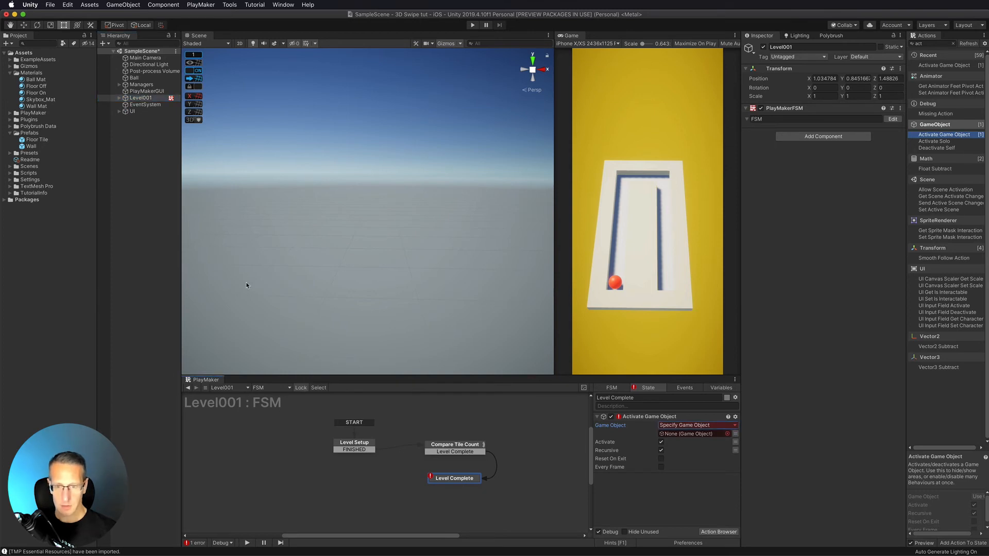
left_click(141, 98)
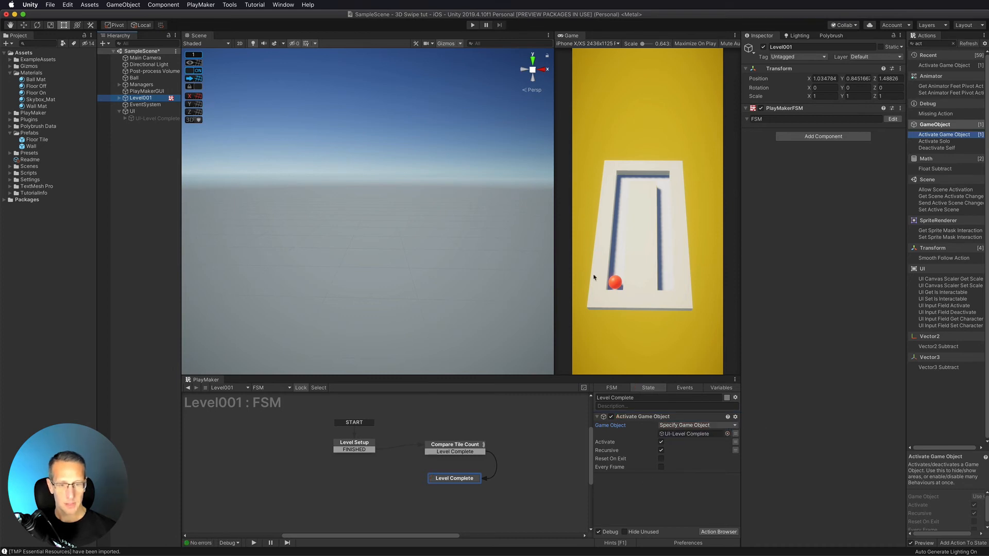
left_click(455, 444)
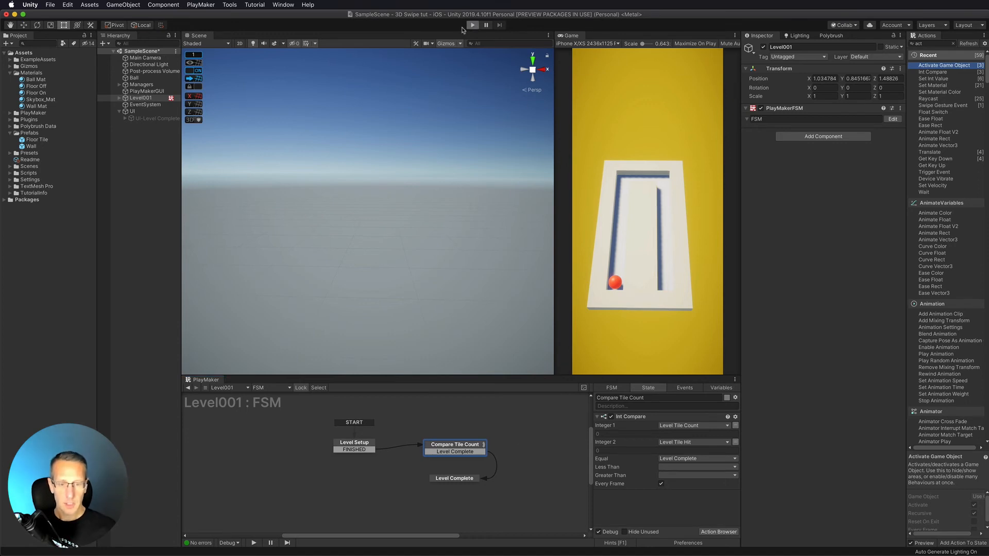
Run the game to test Level001 sitting in the Compare Tile Count state
left_click(473, 24)
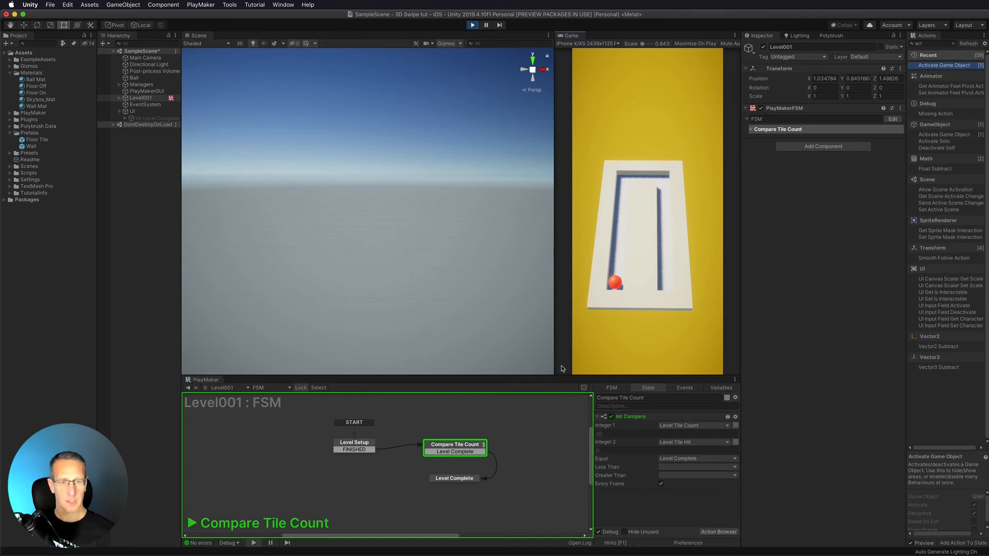
mouse_move(604, 358)
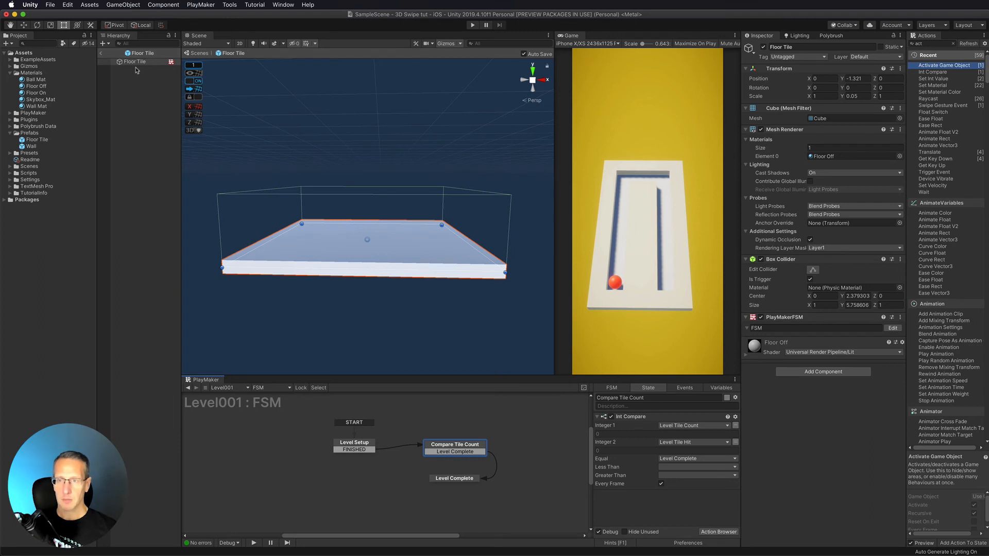
Add an Int Add action to Tile Was Hit that increases Globals > Level Tile Hit by 1
left_click(134, 62)
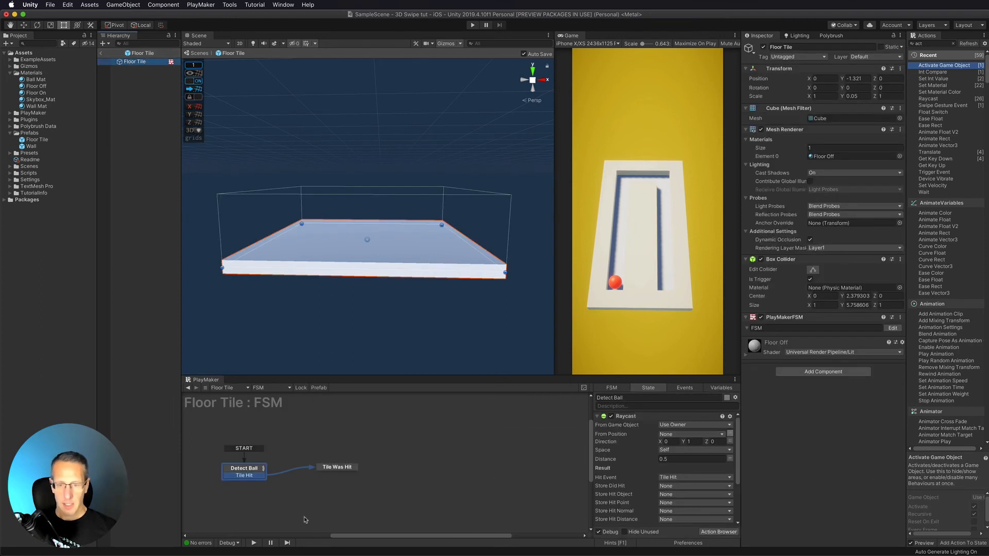
left_click(337, 467)
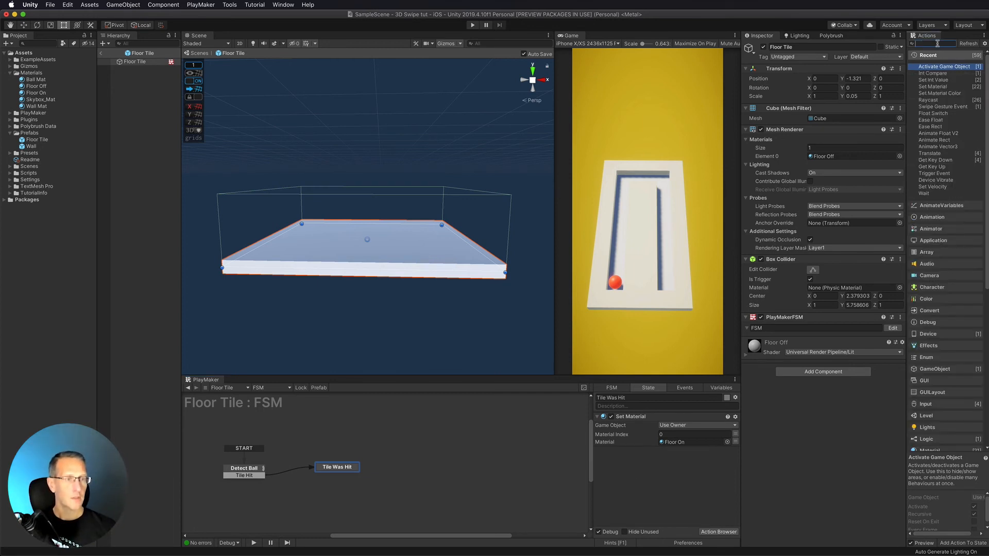
type("int add")
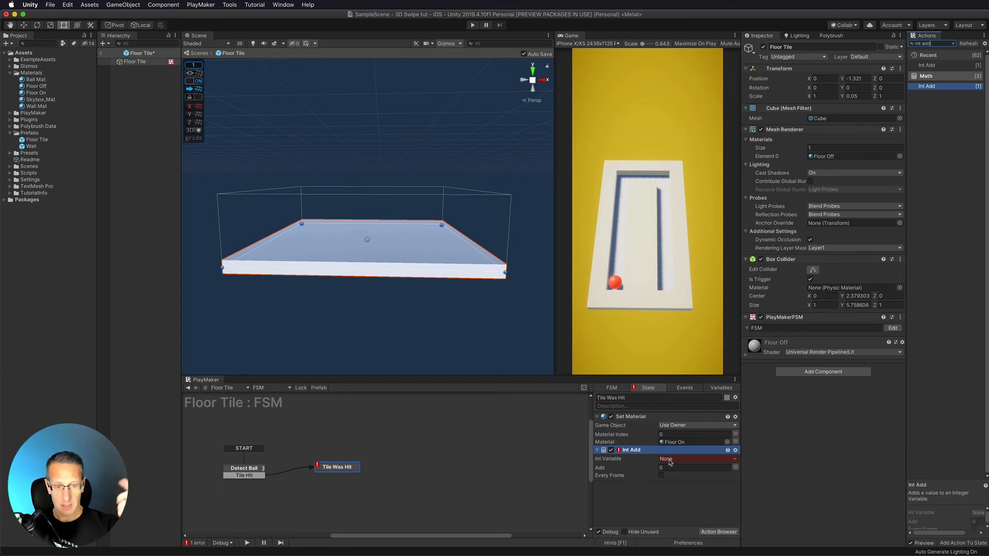
left_click(693, 459)
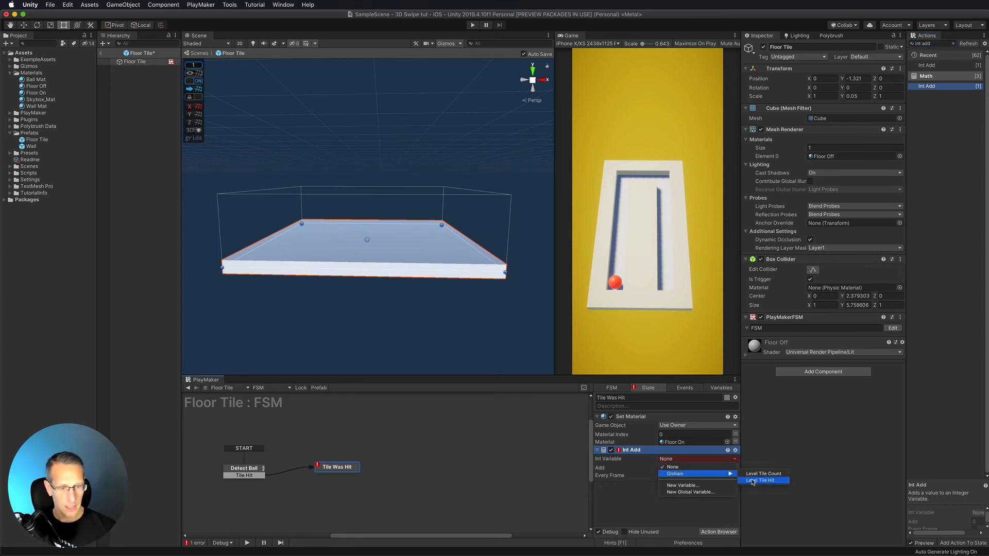
left_click(763, 480)
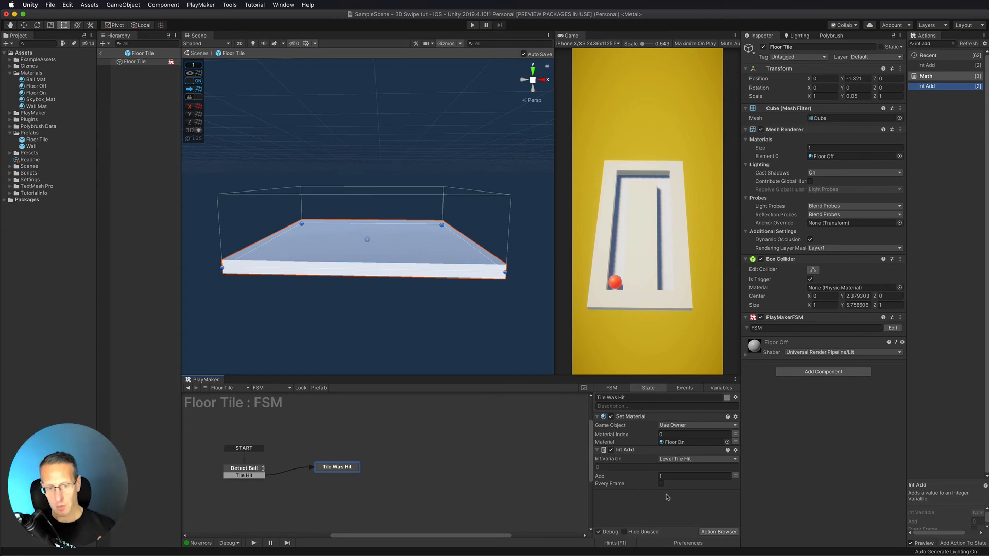
mouse_move(512, 472)
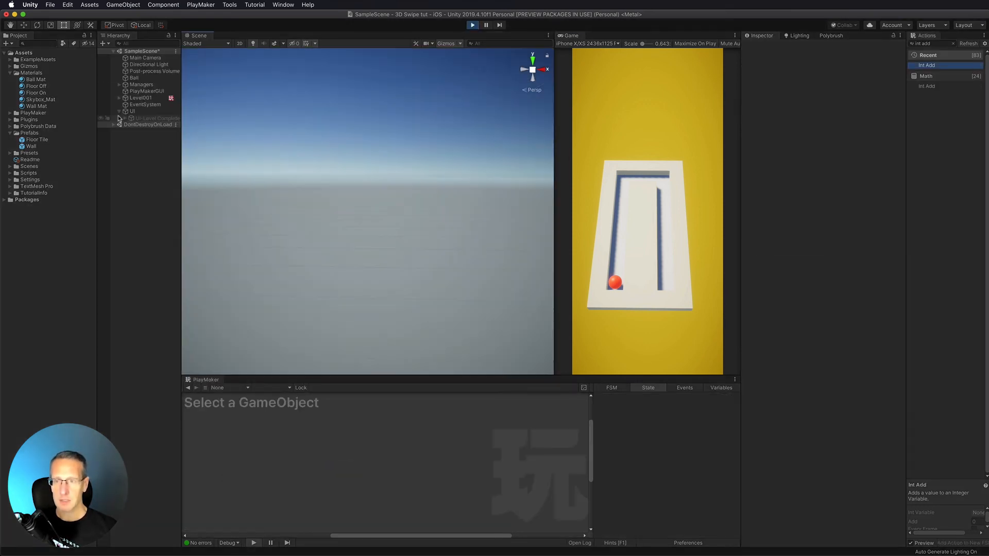
Select Level001 during play to watch its state machine stay in Compare Tile Count
left_click(141, 98)
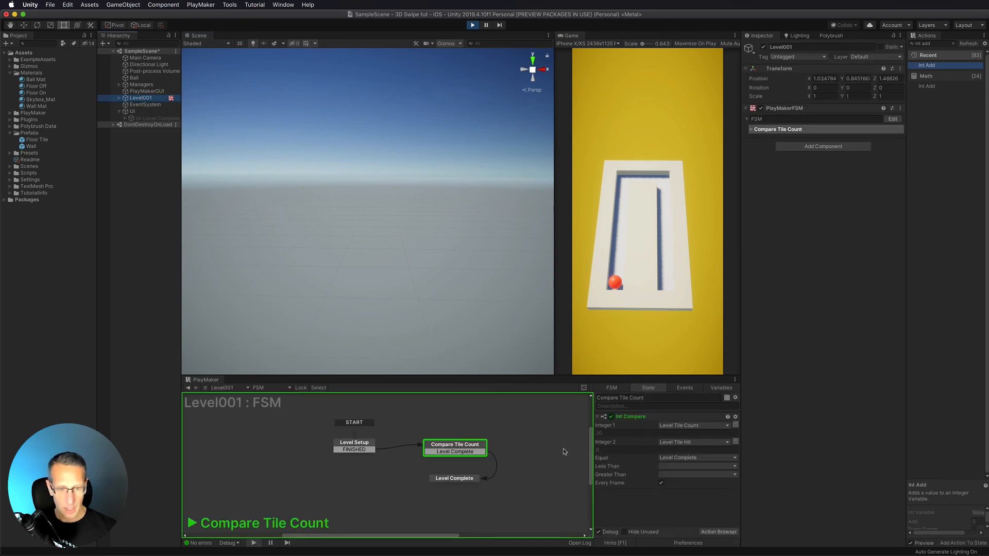
mouse_move(608, 453)
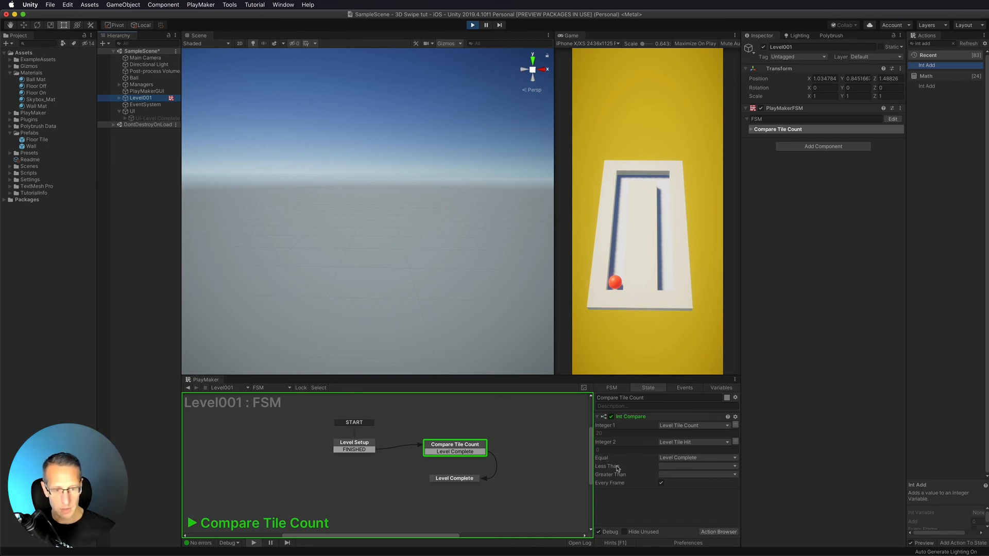
mouse_move(488, 330)
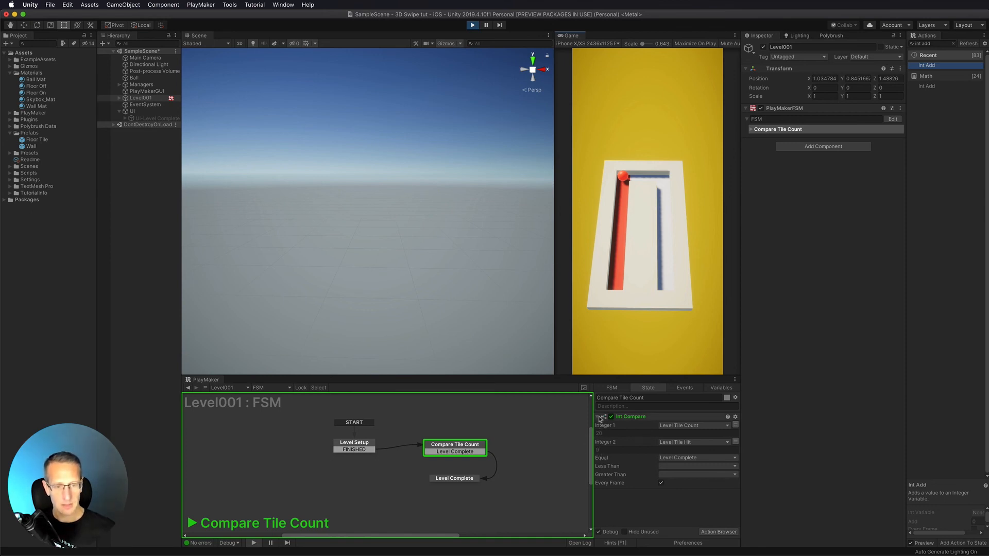
mouse_move(646, 443)
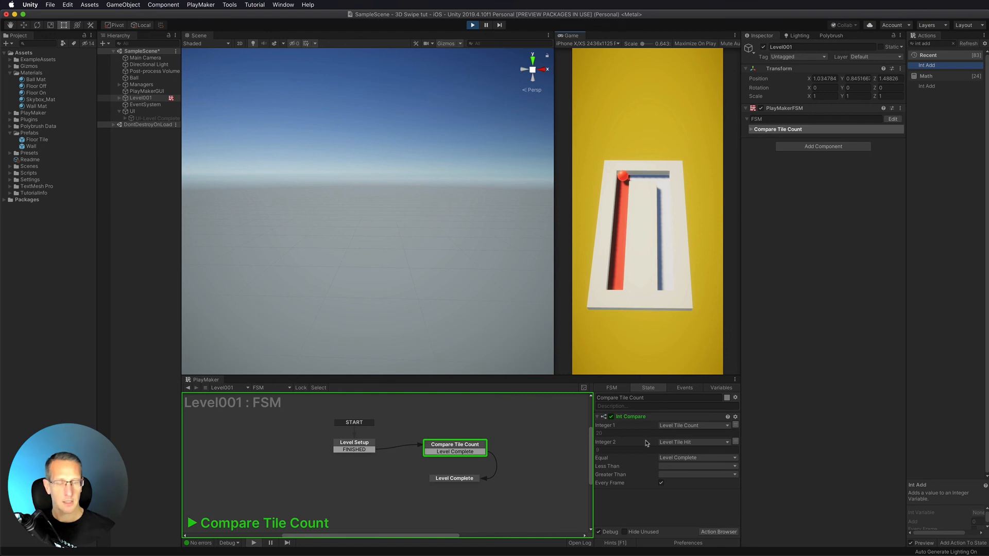